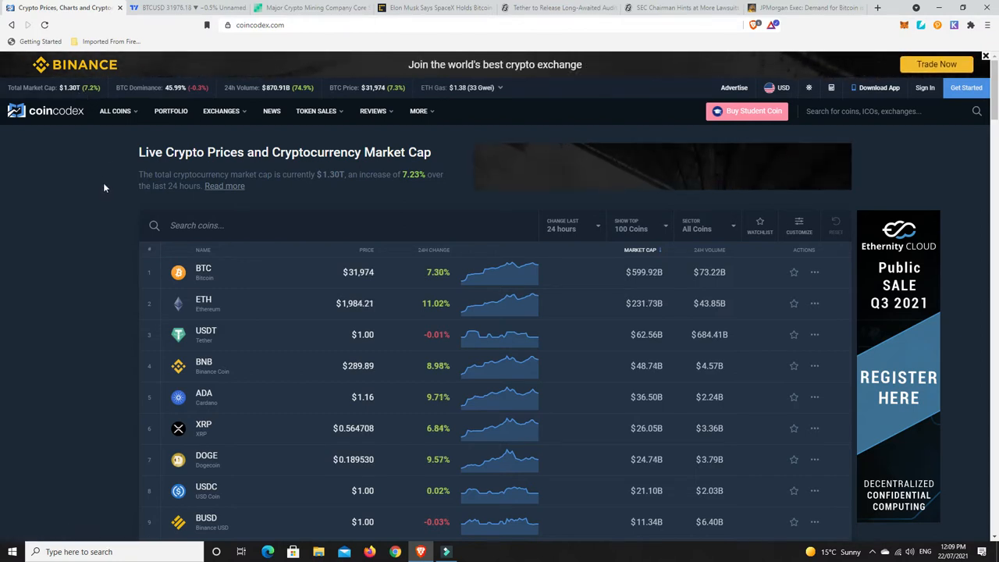
mouse_move(278, 97)
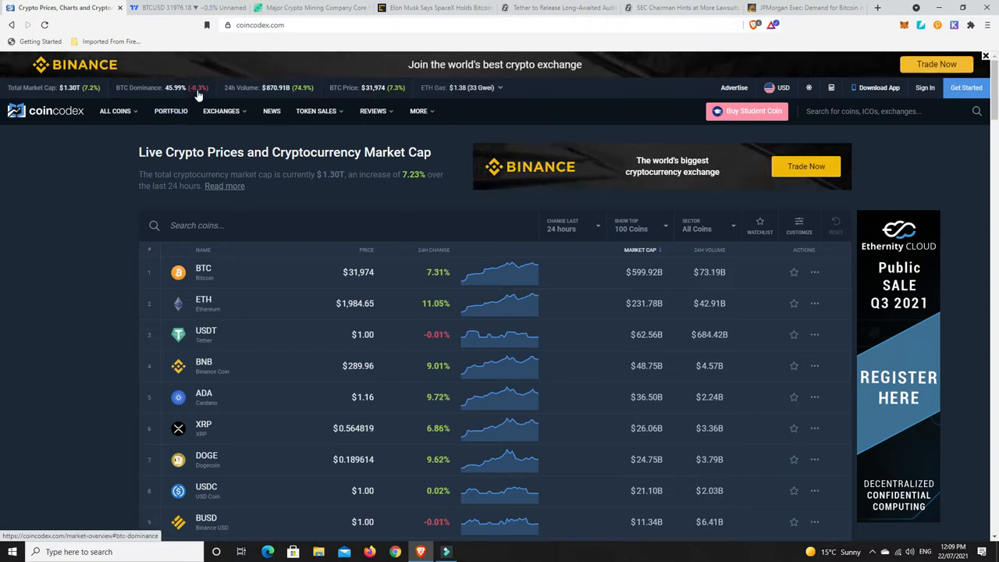
mouse_move(460, 137)
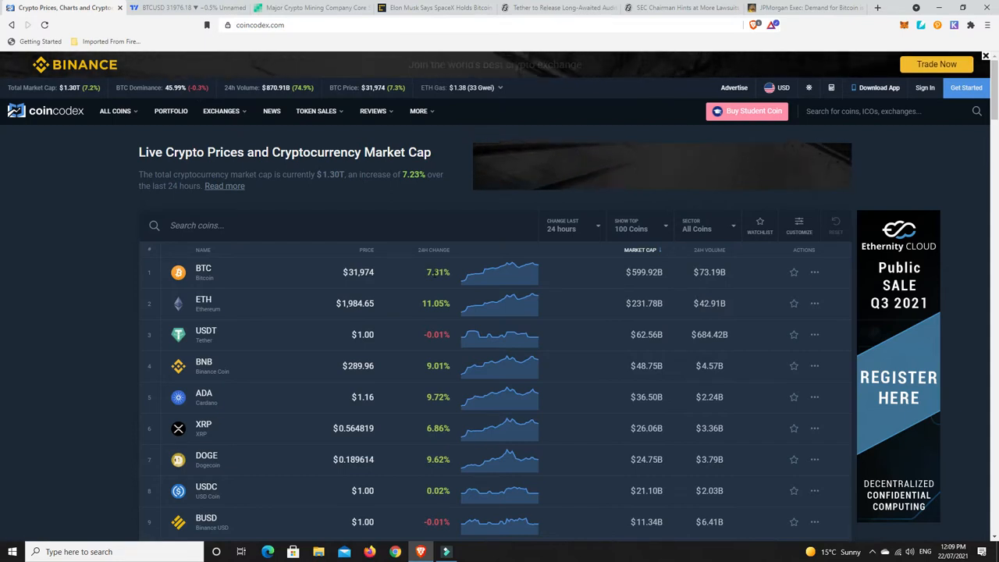
Step: Sort the coin table by 24H Change descending so TEL and YOUC lead, then browse down past GRT
scroll("down", 3)
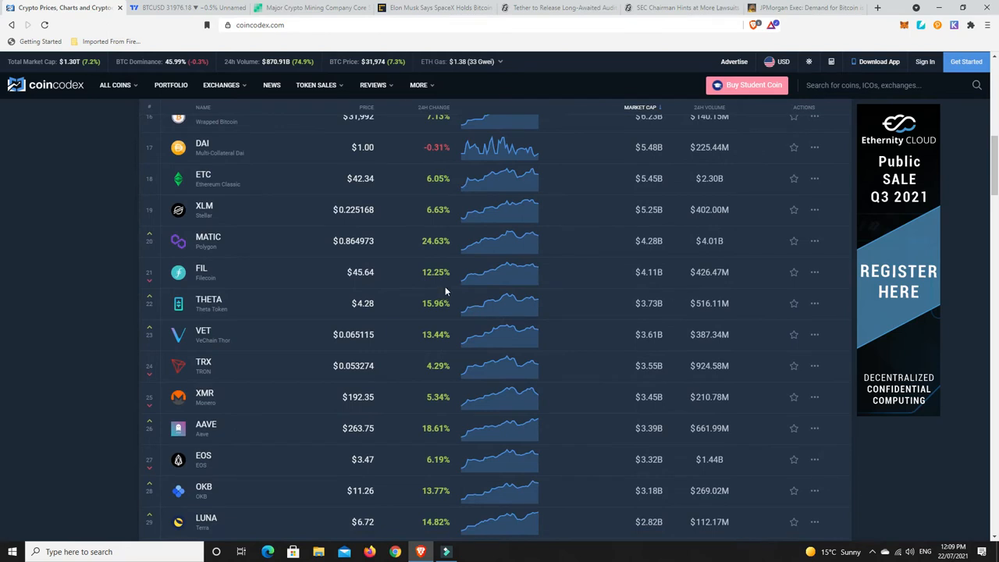
scroll("up", 3)
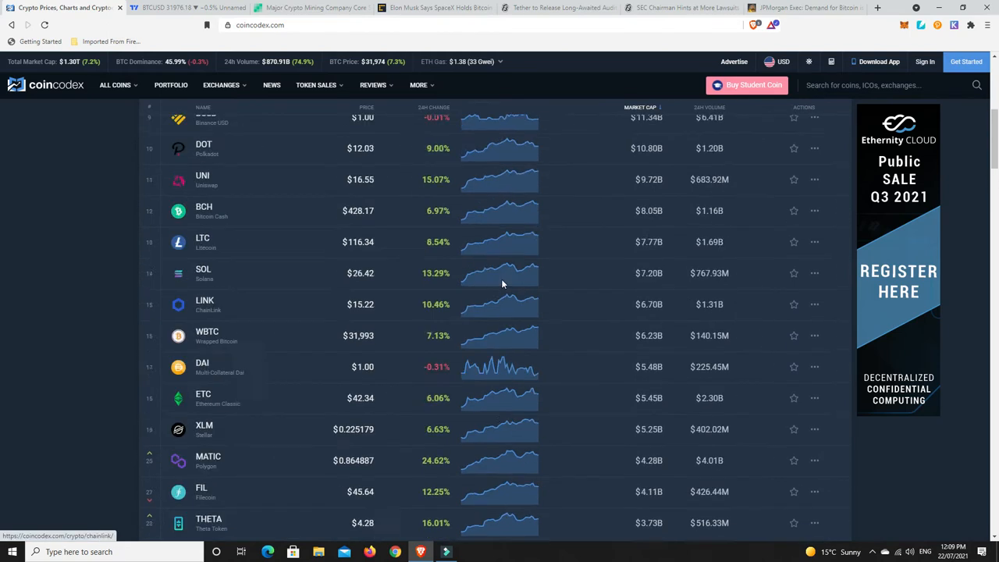
scroll("up", 3)
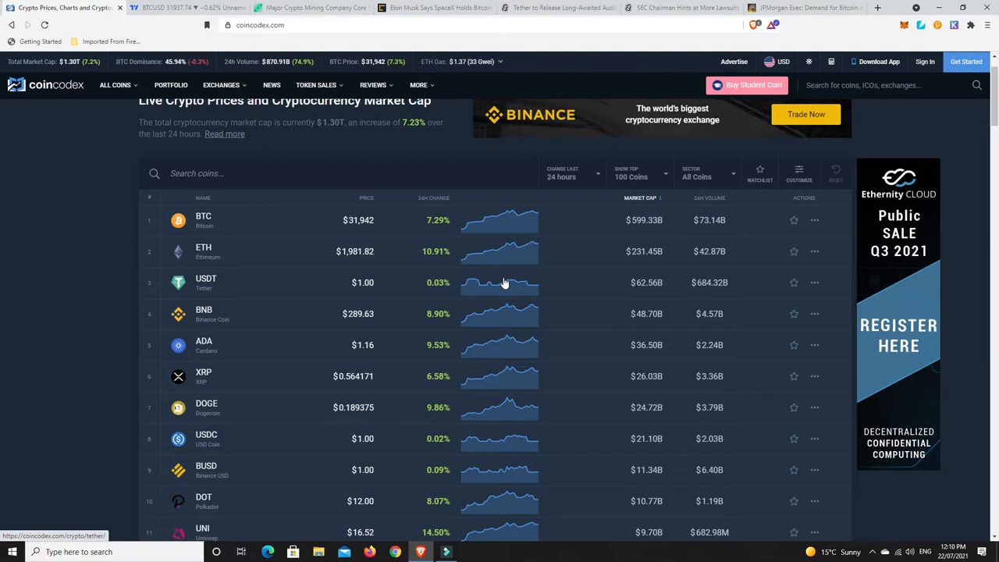
mouse_move(445, 299)
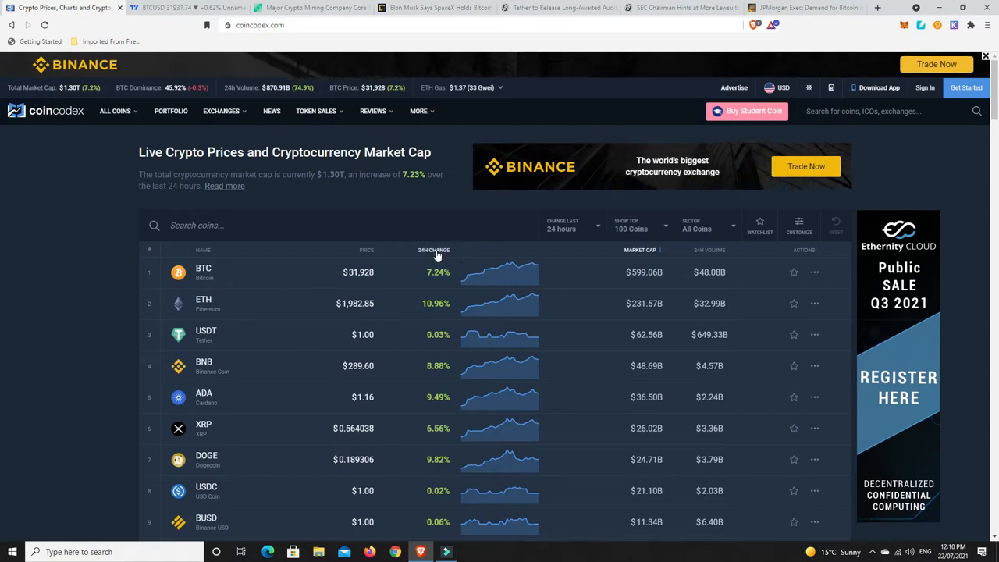
left_click(434, 250)
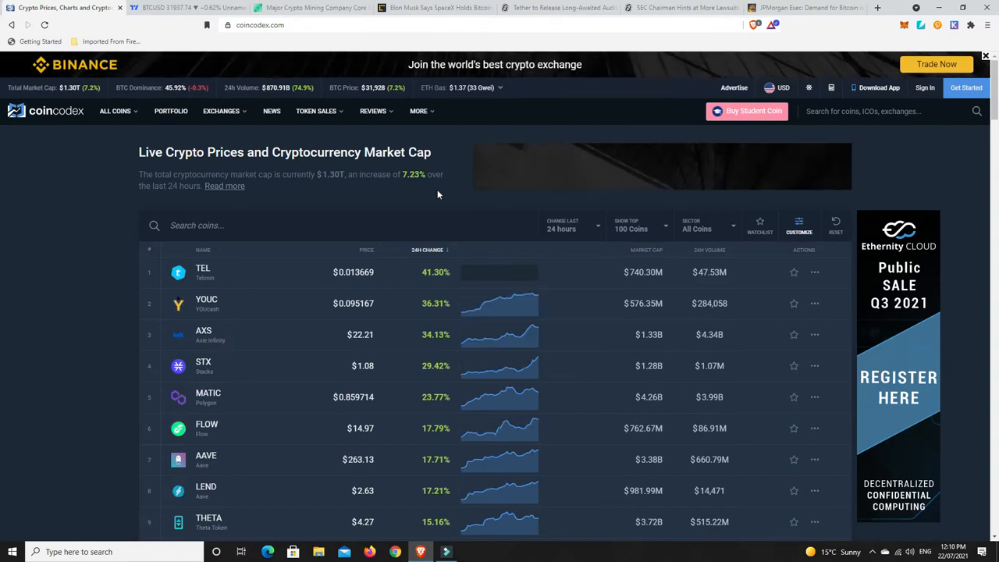
scroll("down", 3)
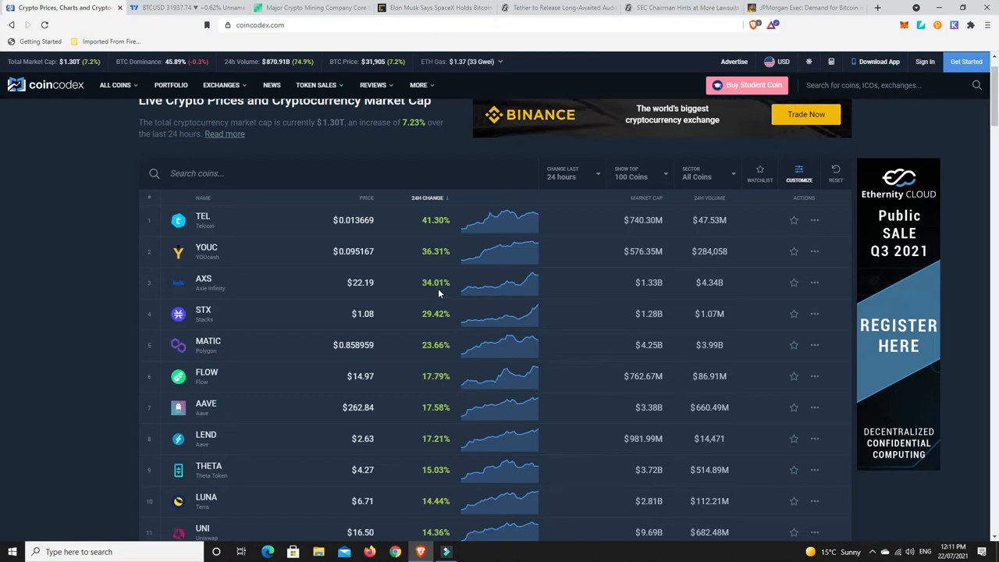
mouse_move(429, 296)
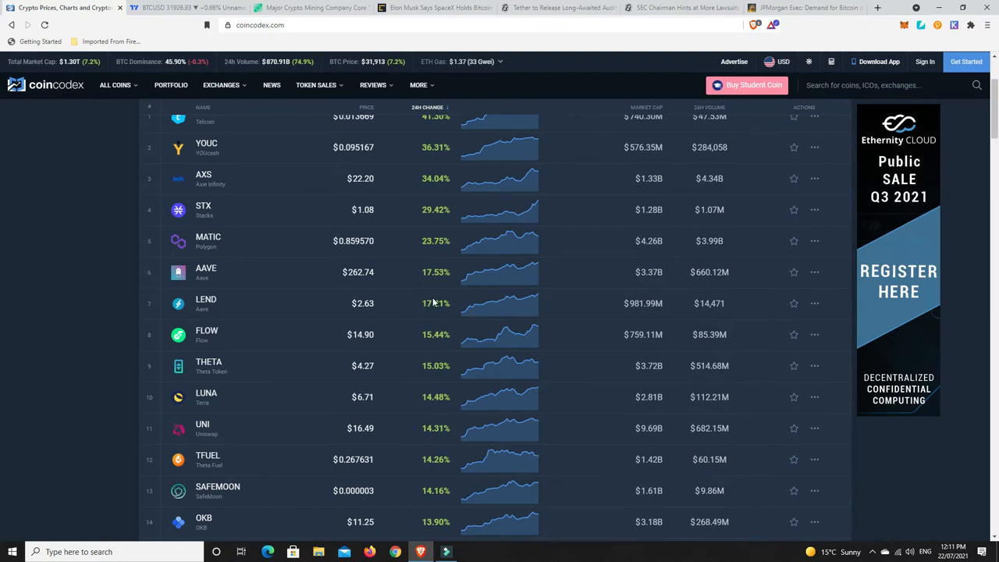
scroll("down", 3)
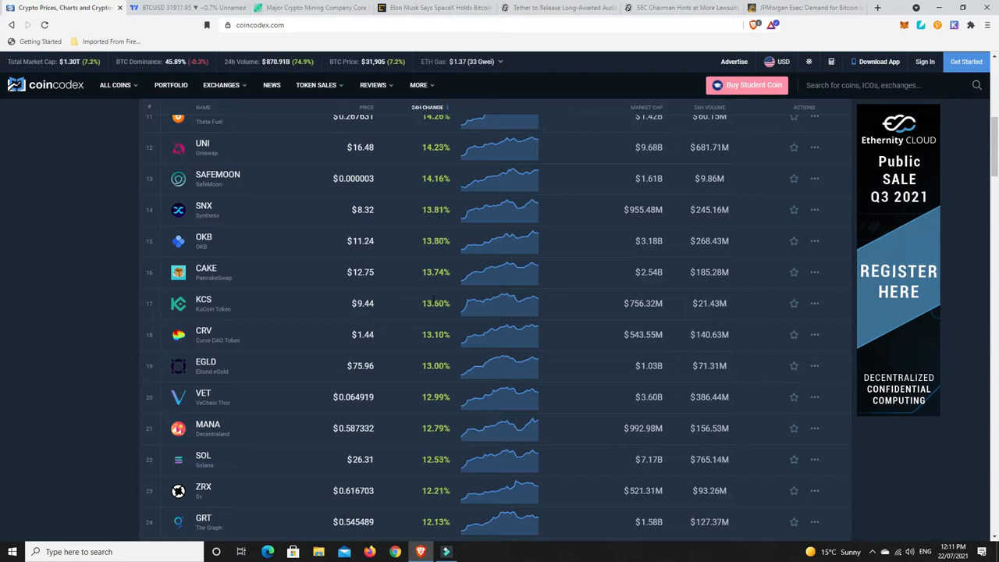
mouse_move(463, 409)
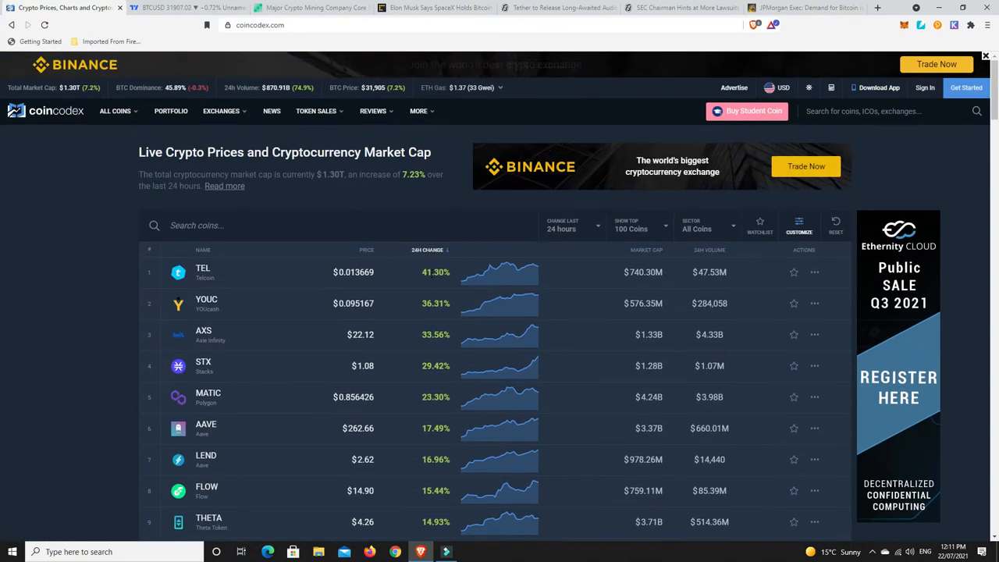
Step: Reverse the 24H Change sort so LEO's 17.35% loss leads, followed by FEI and DAI
left_click(428, 250)
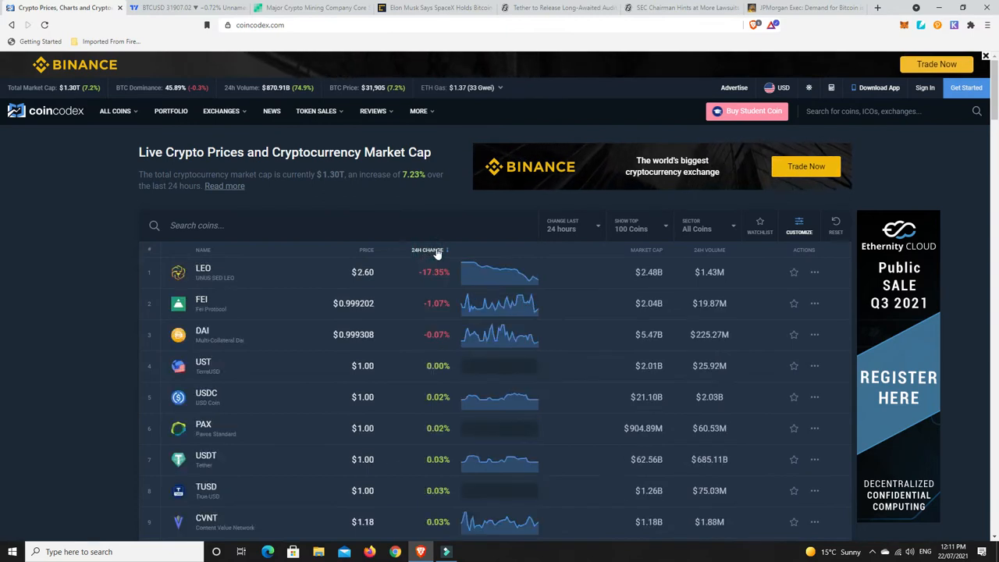
scroll("down", 3)
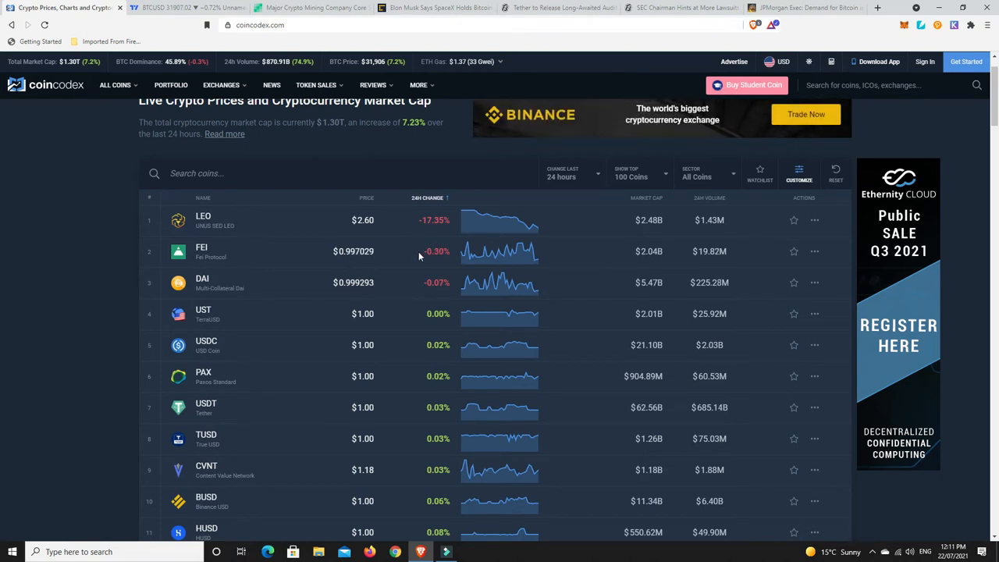
mouse_move(418, 300)
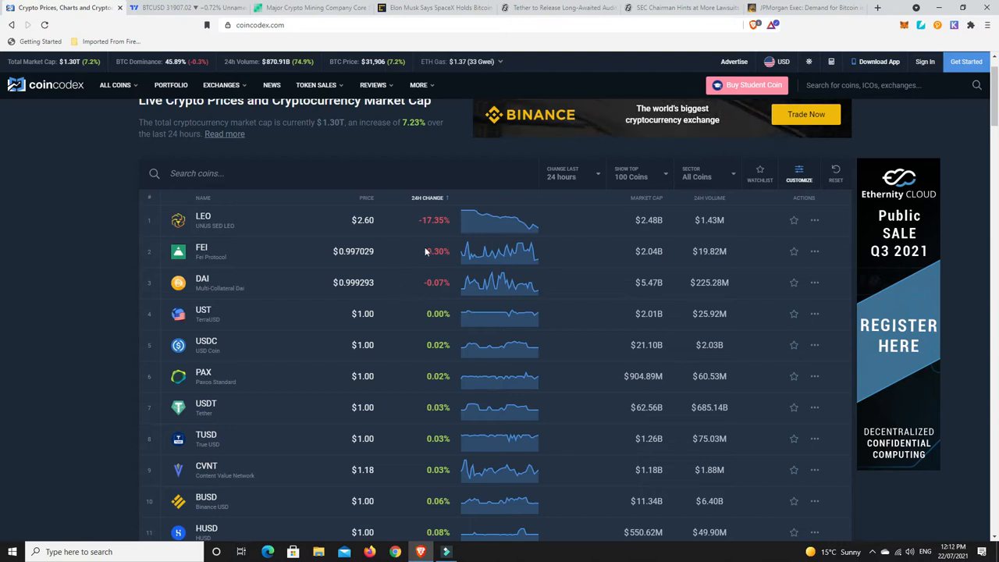
mouse_move(377, 228)
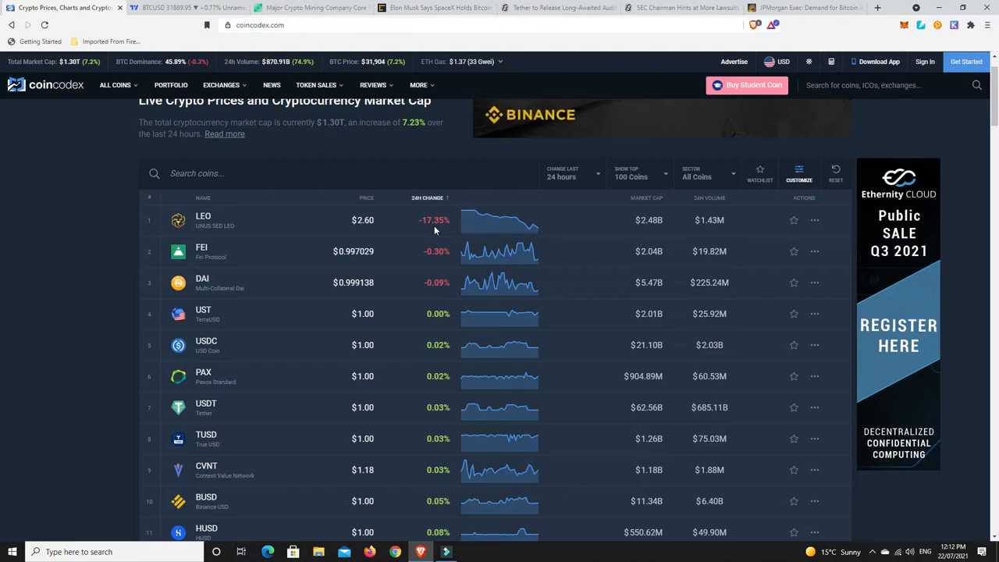
scroll("up", 3)
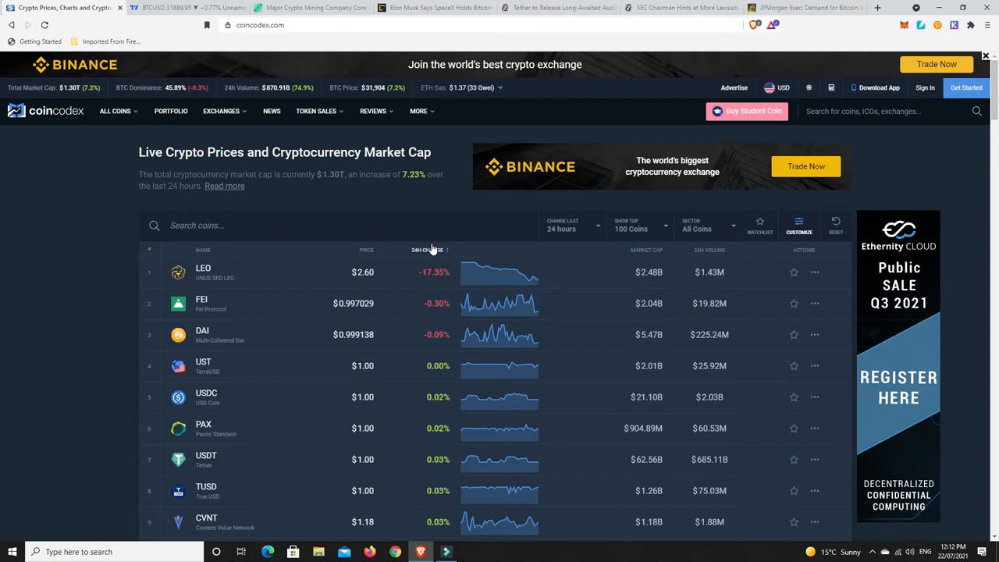
mouse_move(434, 250)
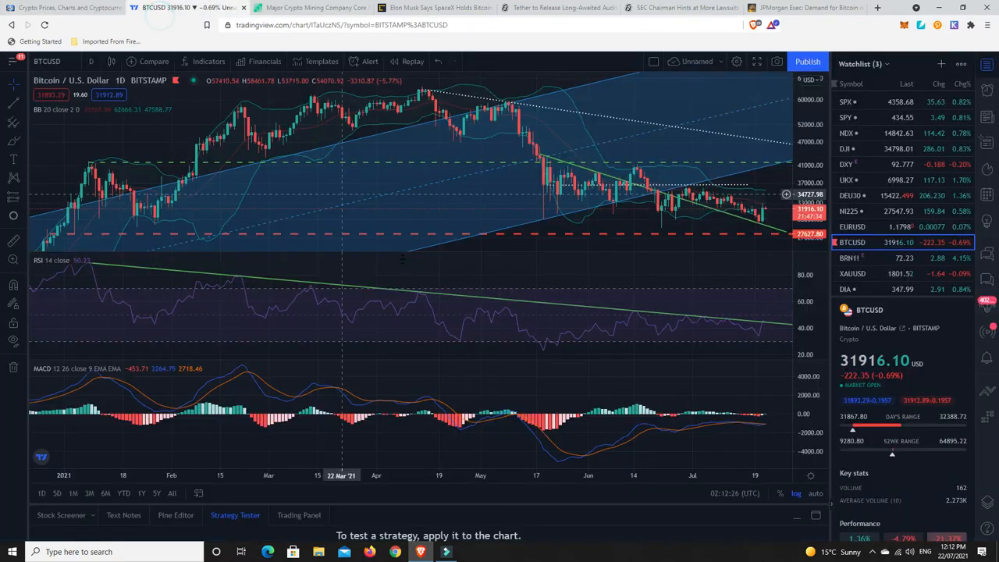
mouse_move(693, 257)
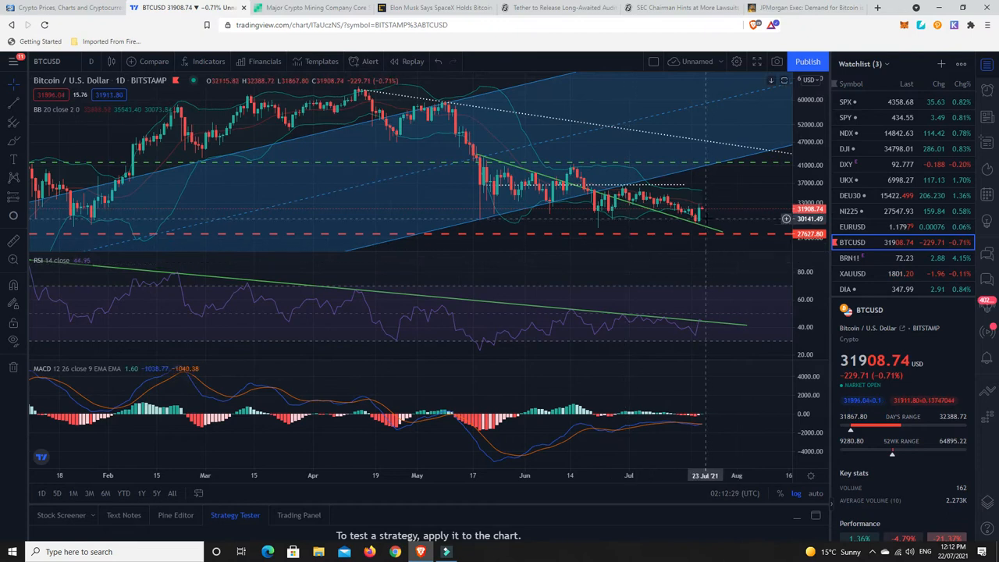
mouse_move(453, 147)
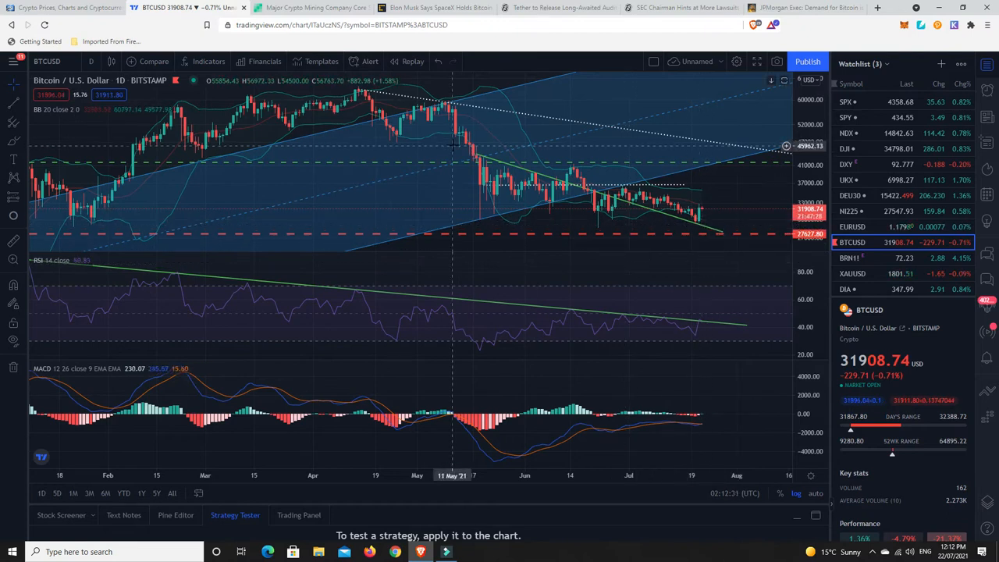
mouse_move(584, 190)
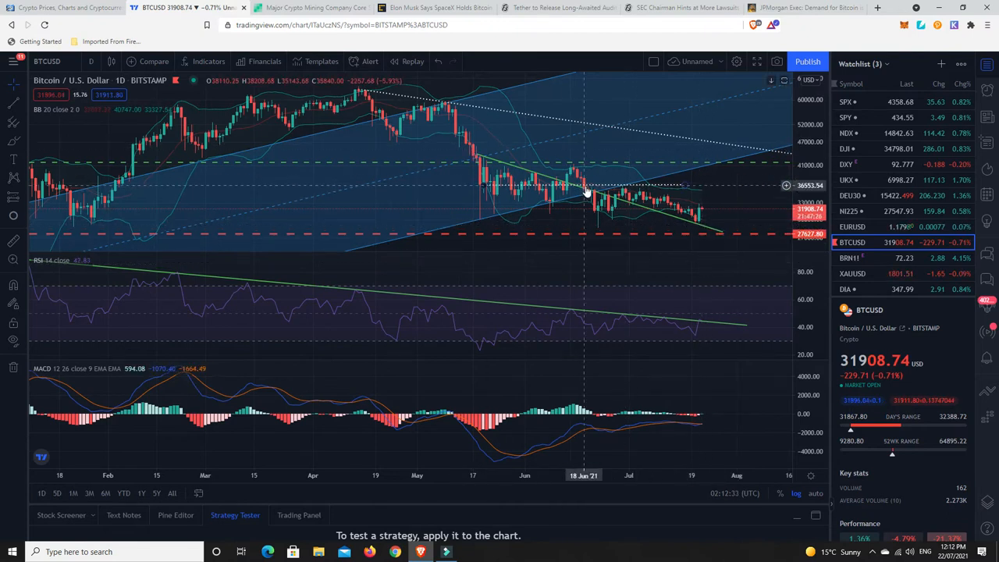
mouse_move(615, 201)
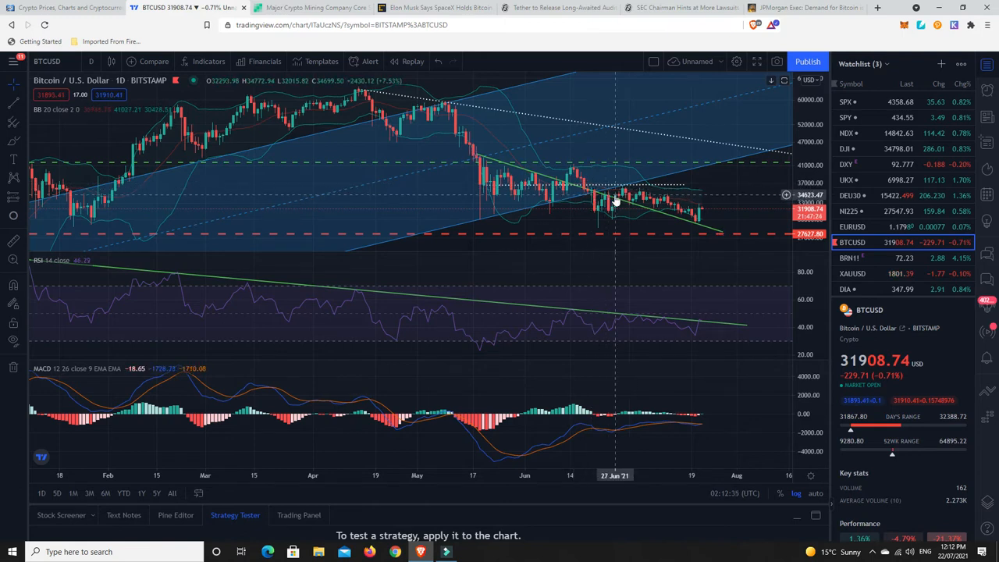
mouse_move(668, 206)
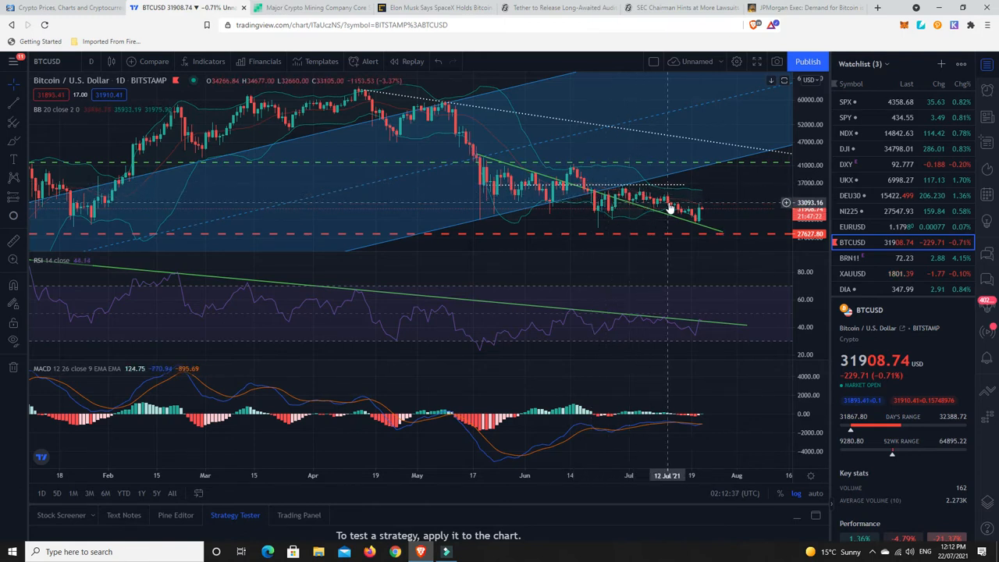
mouse_move(700, 228)
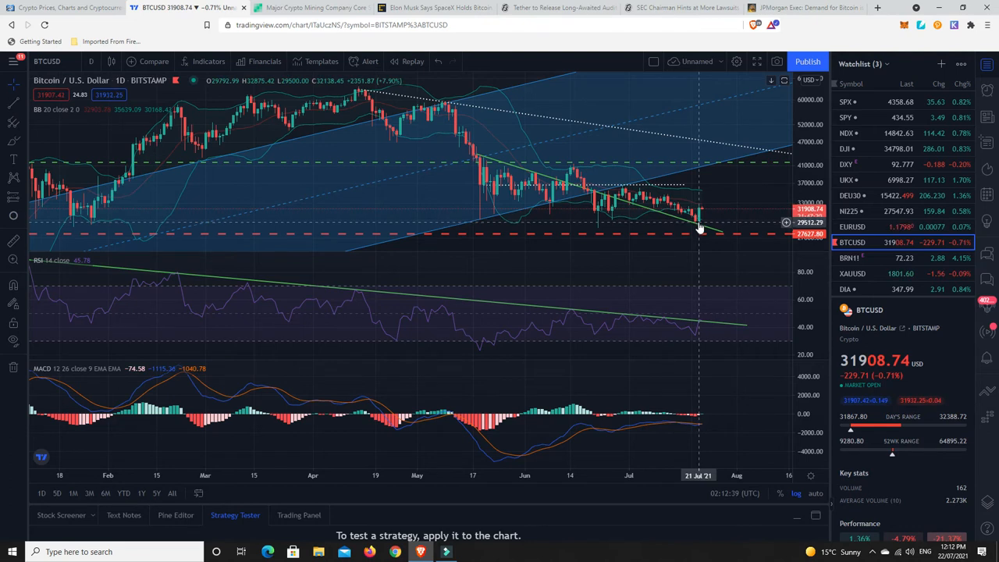
mouse_move(731, 227)
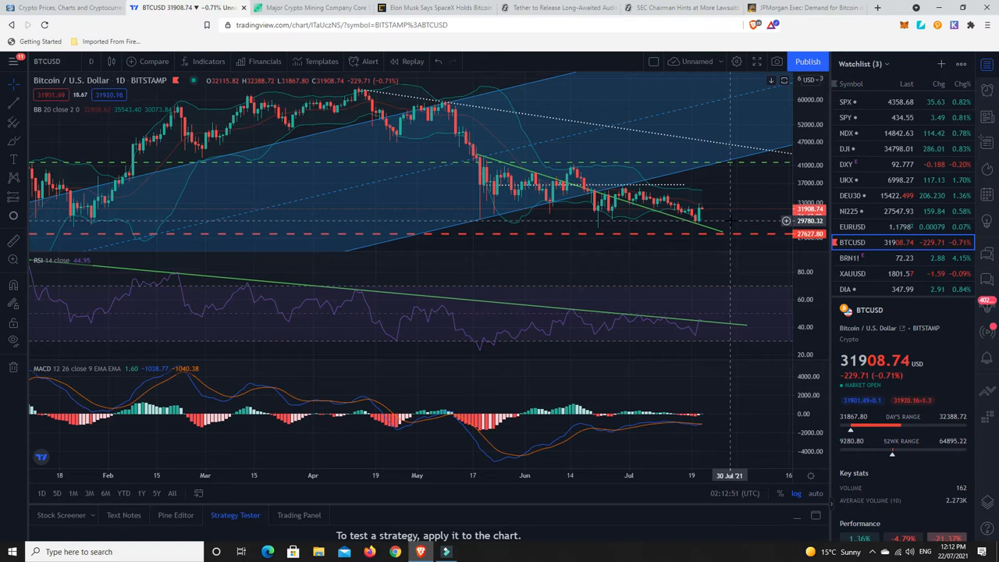
mouse_move(694, 319)
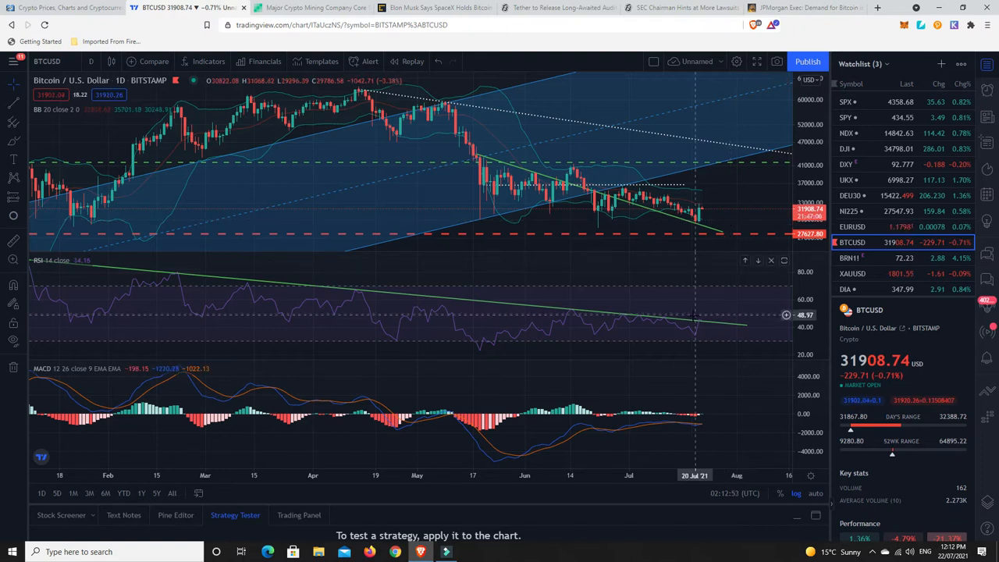
mouse_move(696, 347)
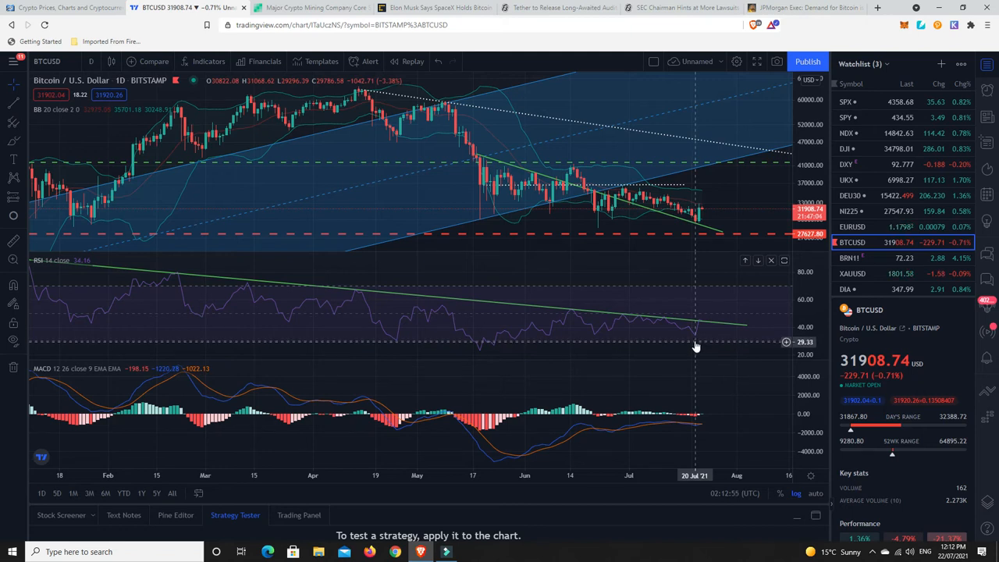
mouse_move(701, 328)
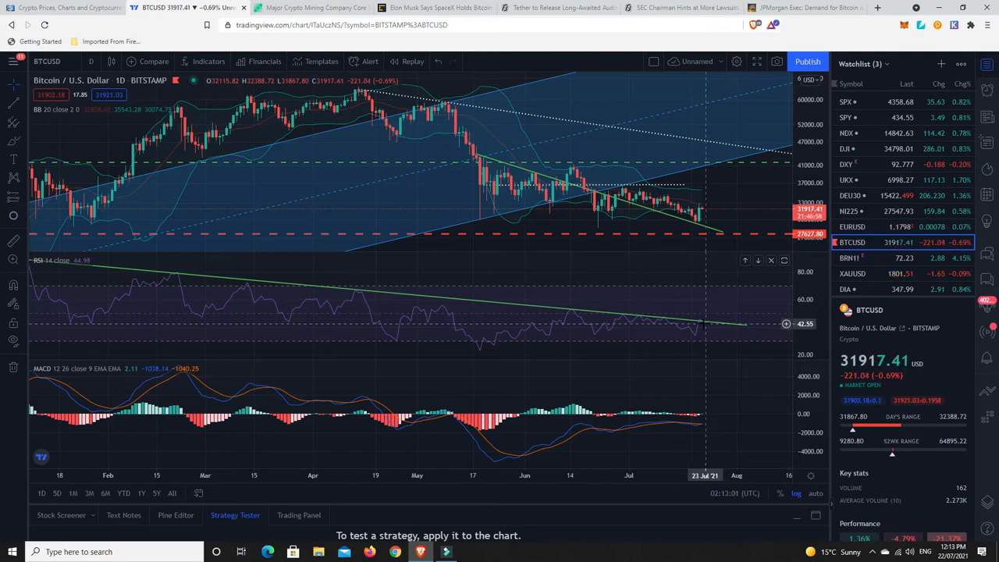
mouse_move(716, 327)
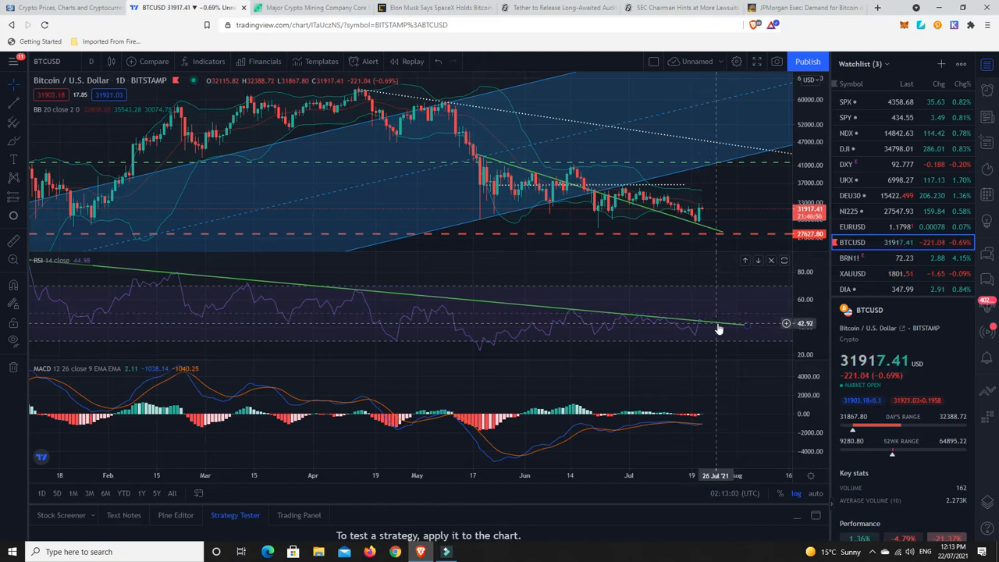
mouse_move(718, 327)
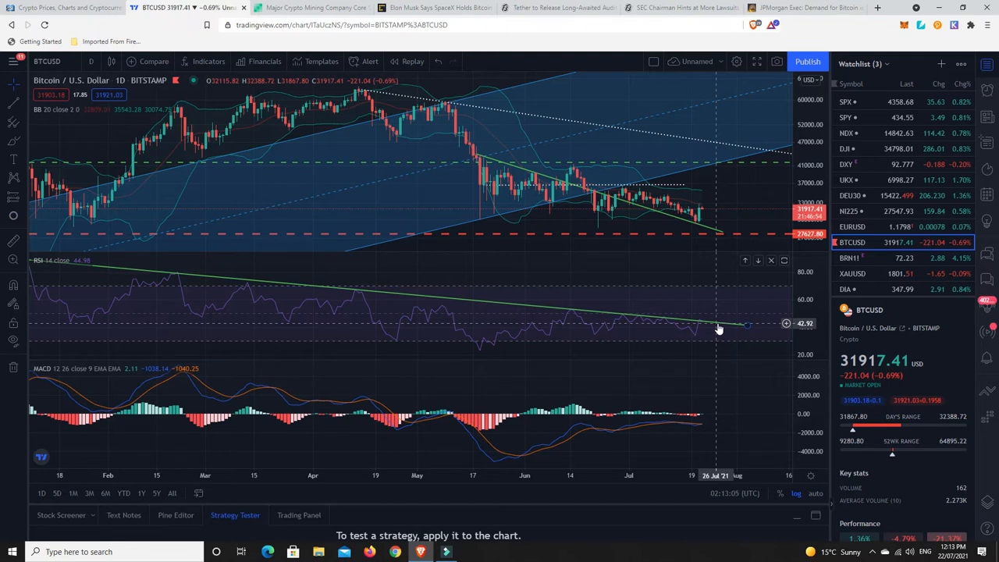
mouse_move(699, 328)
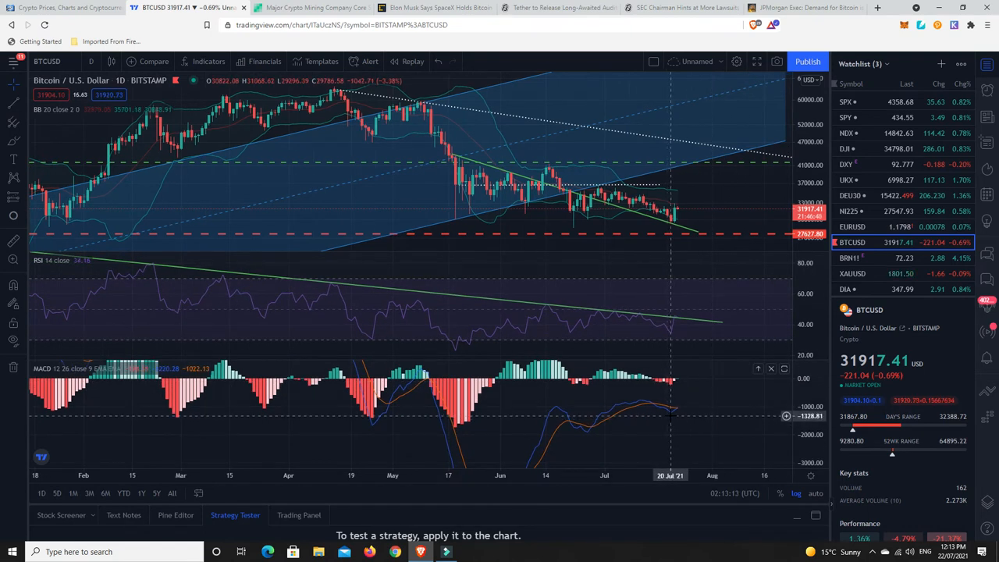
mouse_move(619, 409)
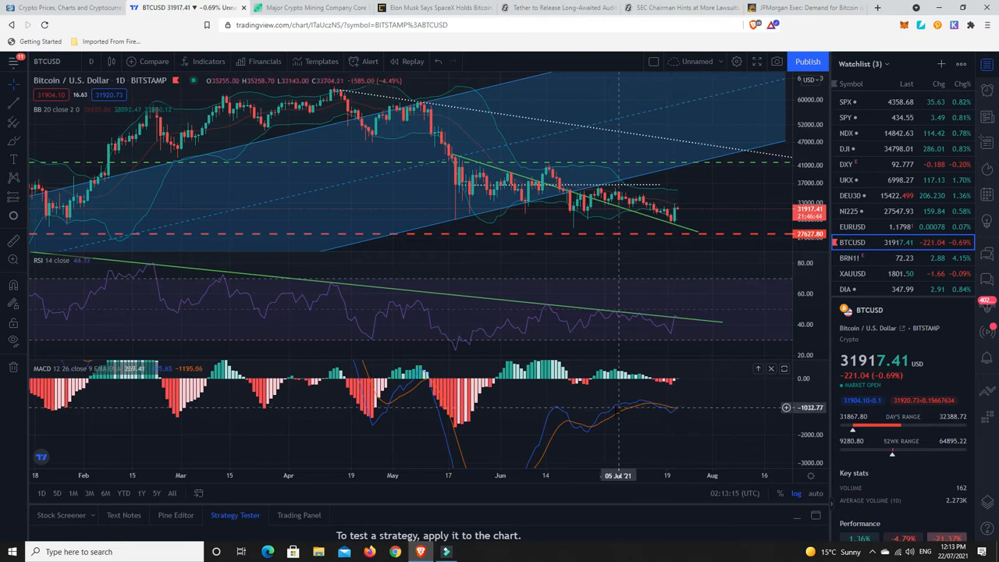
mouse_move(709, 409)
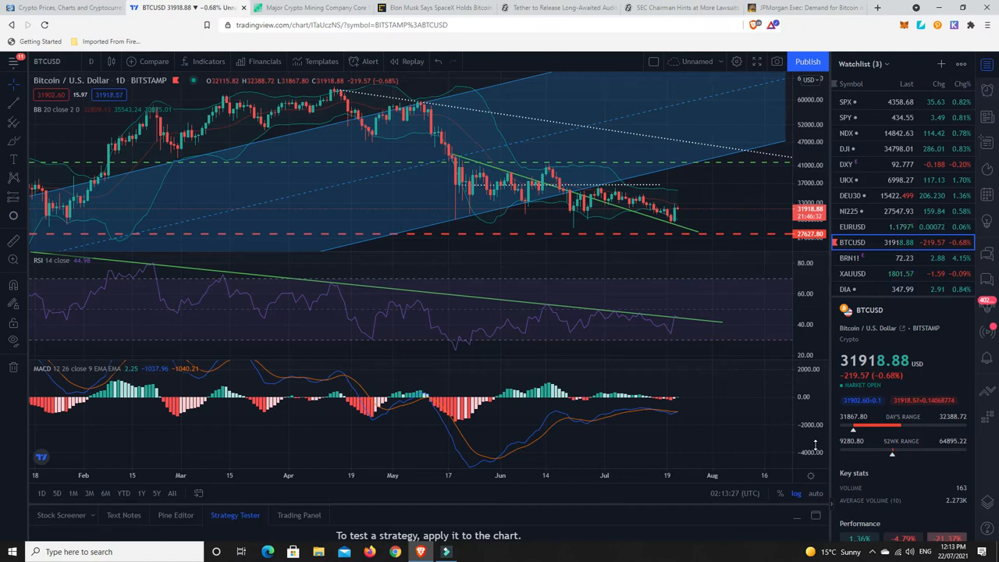
mouse_move(659, 191)
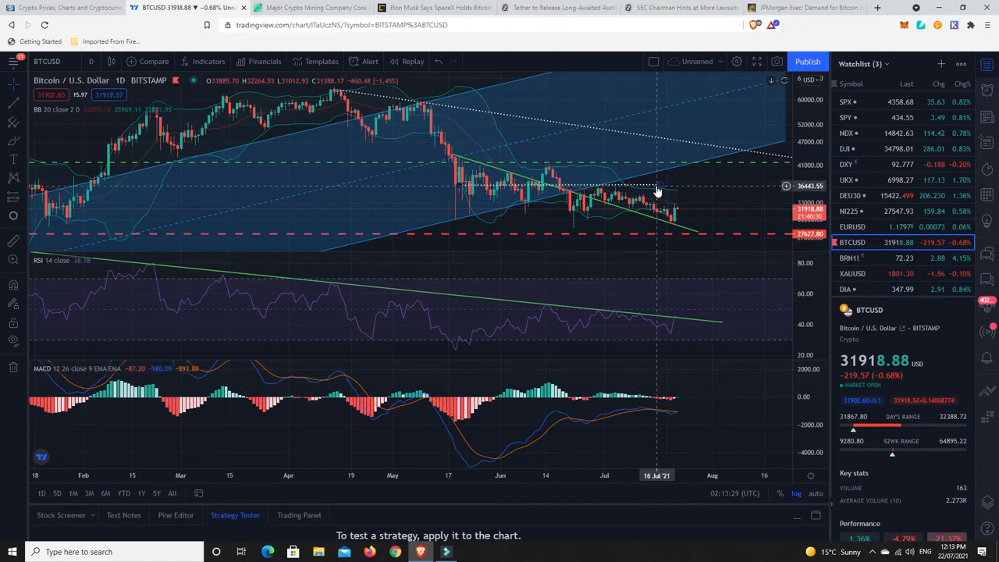
mouse_move(659, 190)
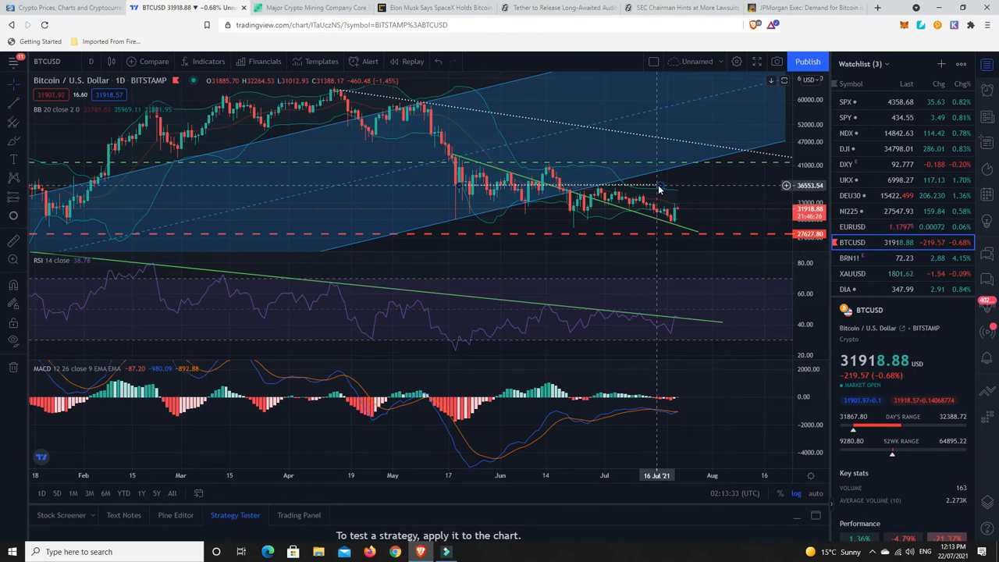
mouse_move(678, 168)
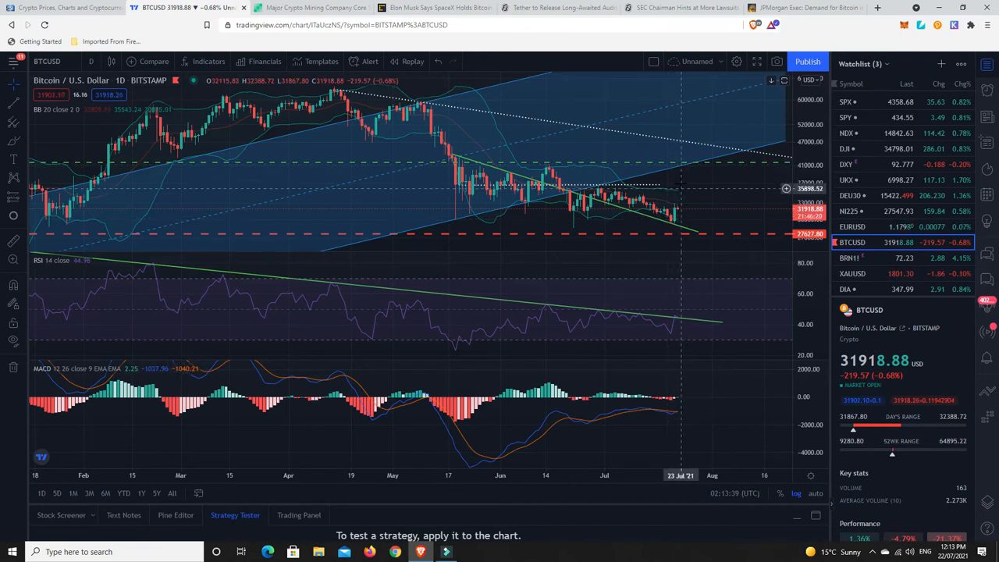
mouse_move(690, 147)
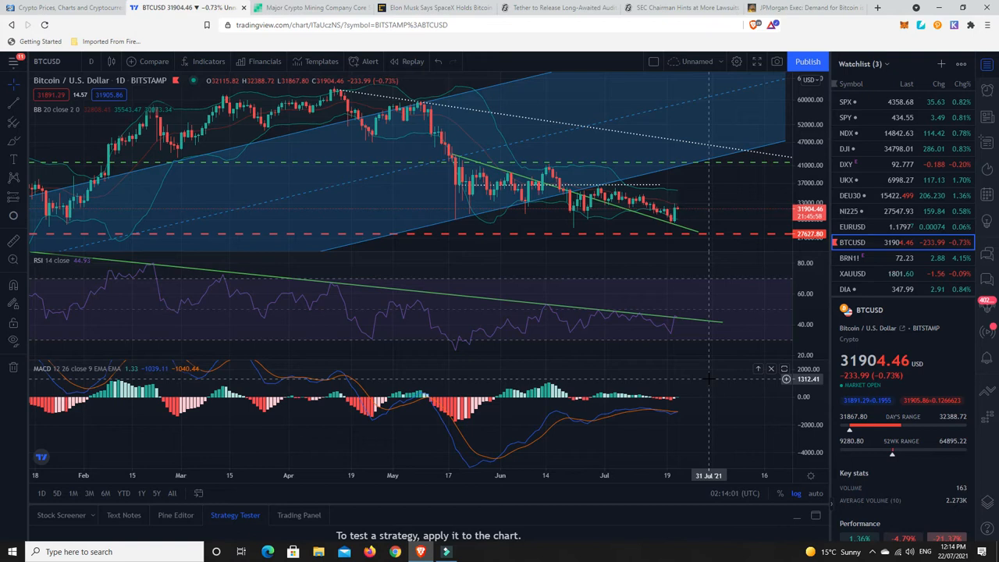
mouse_move(207, 188)
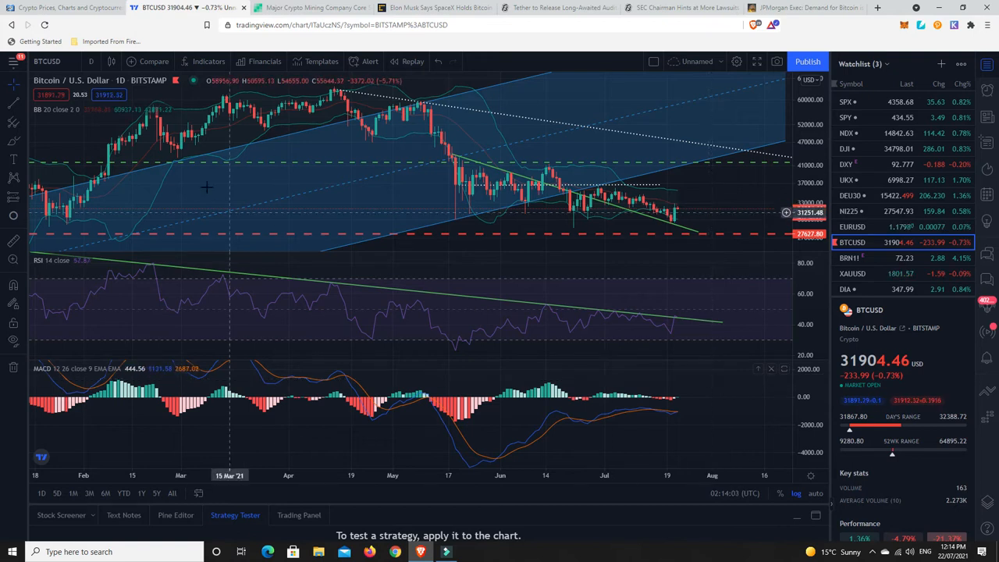
Step: Switch to the Bitcoin.com article on Core Scientific's $4.3 billion Nasdaq listing
left_click(312, 6)
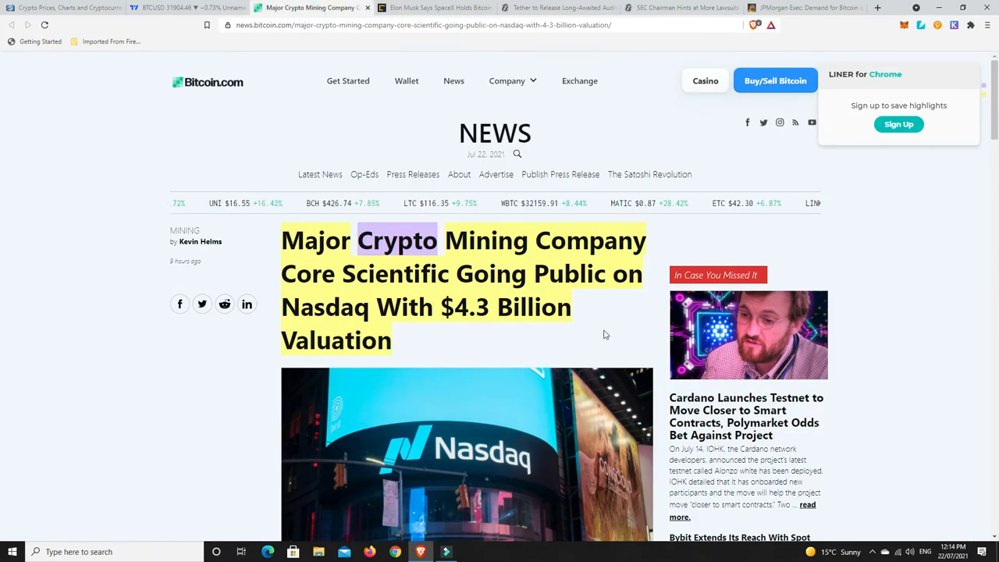
scroll("down", 3)
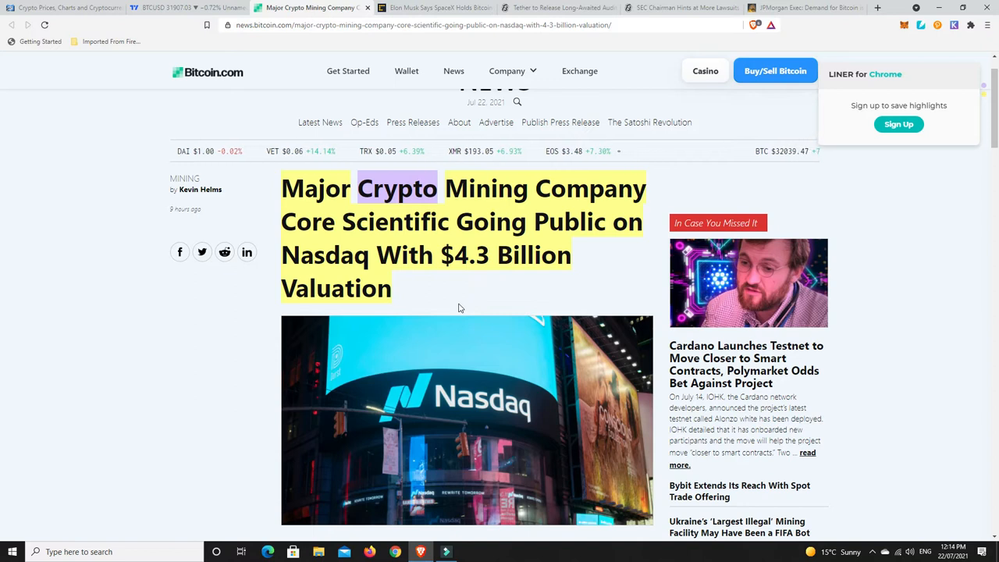
mouse_move(507, 291)
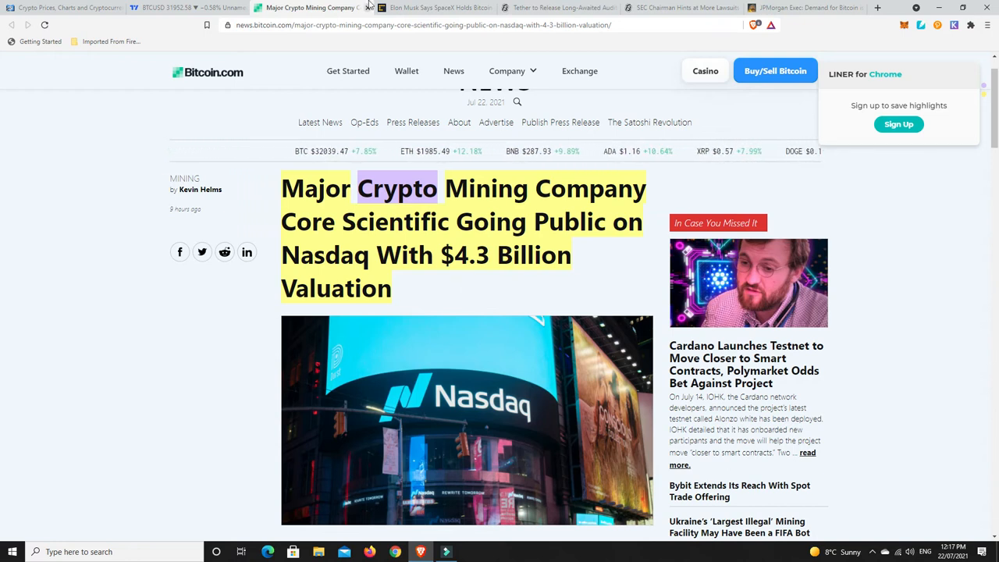
Step: Read CoinDesk's Elon Musk SpaceX bitcoin article, then return to the TradingView BTCUSD daily chart near 31,958
left_click(434, 7)
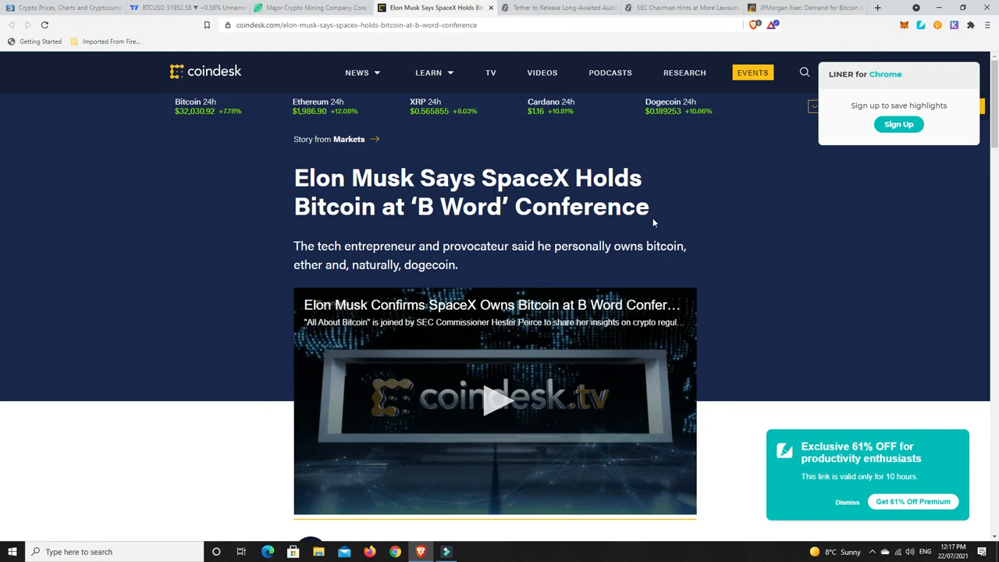
scroll("down", 3)
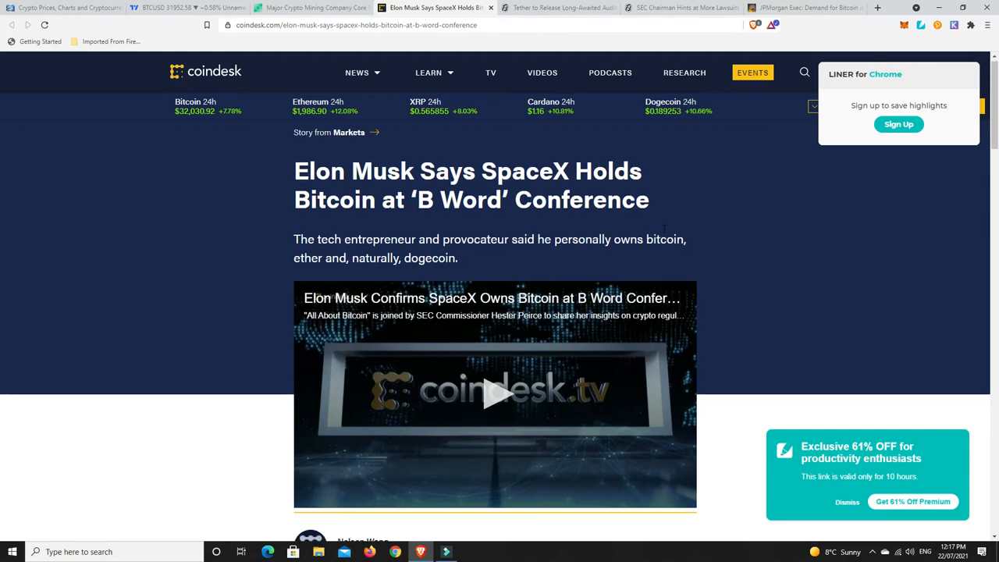
scroll("down", 3)
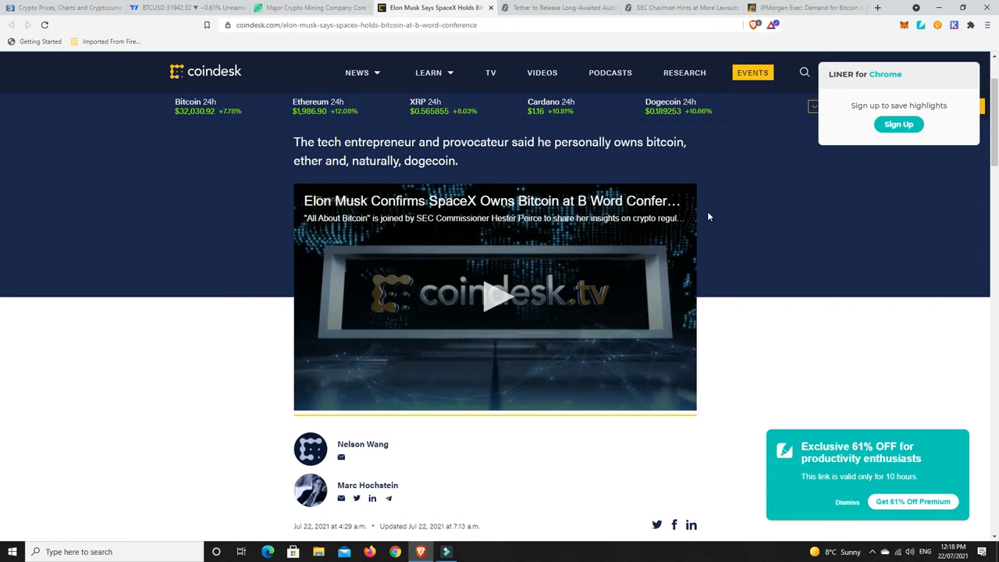
mouse_move(469, 207)
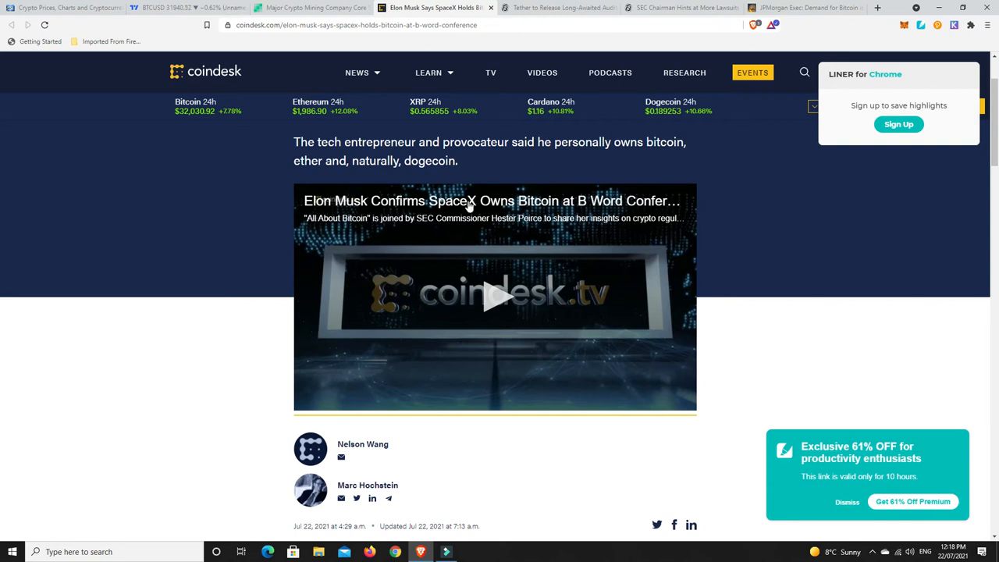
mouse_move(459, 209)
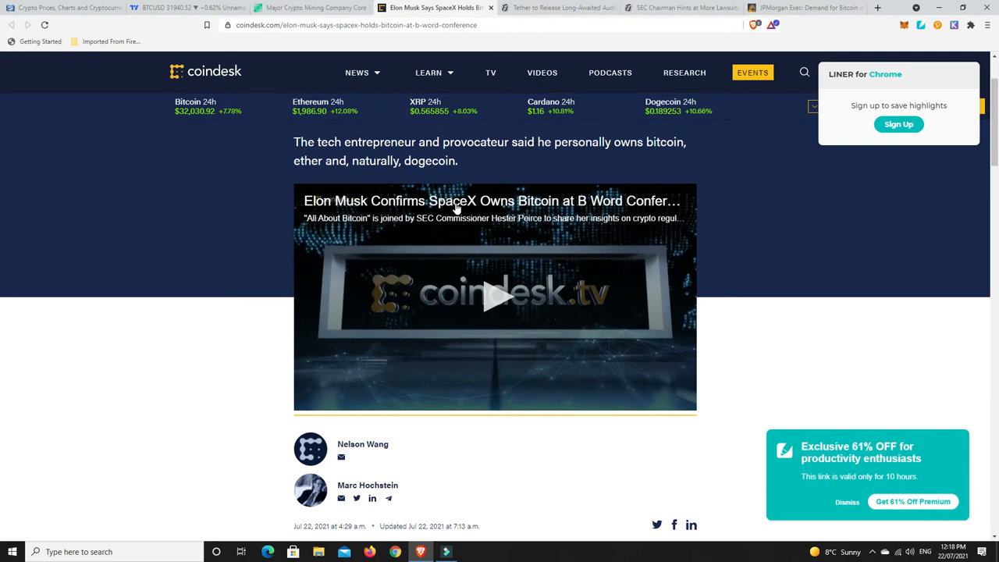
mouse_move(793, 342)
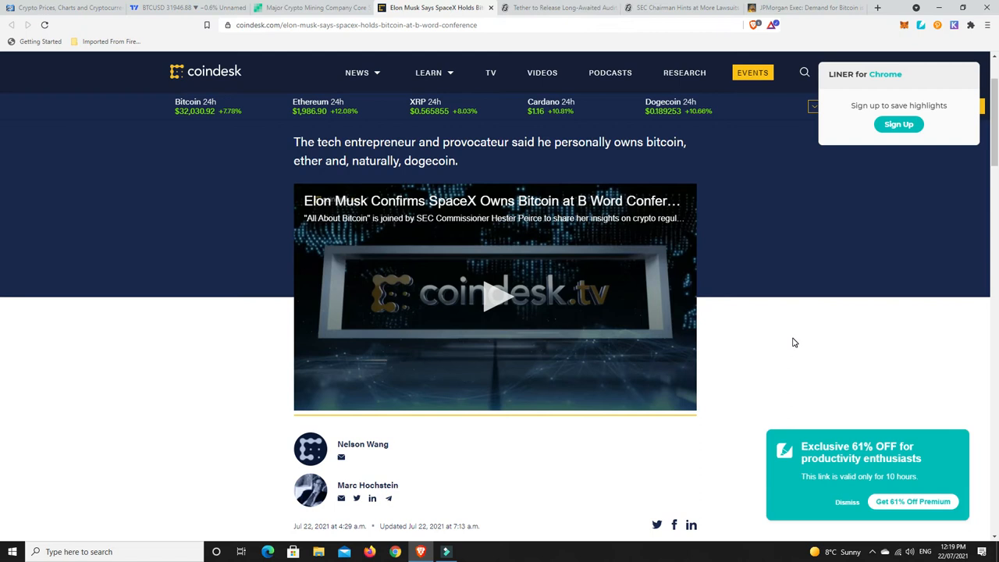
mouse_move(698, 376)
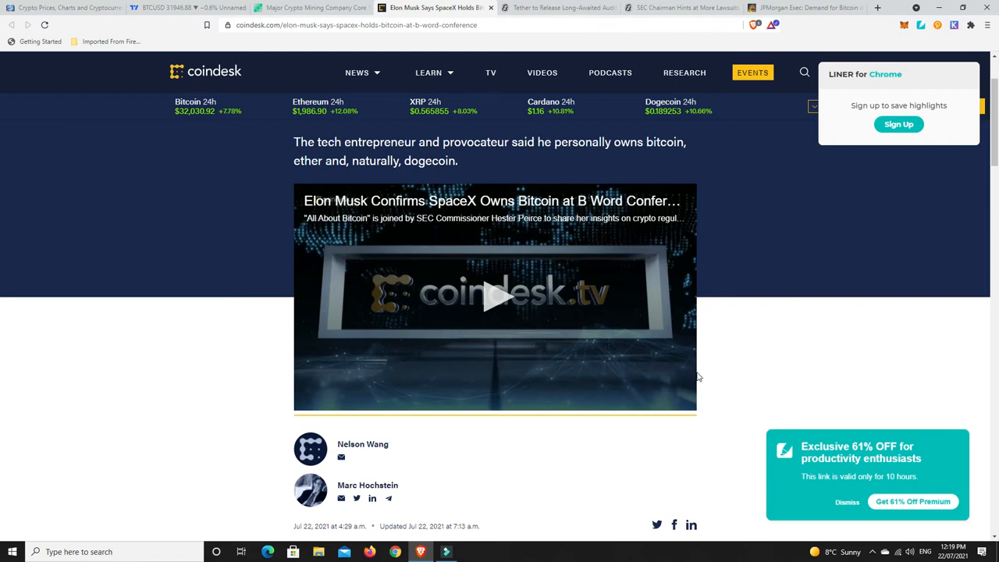
mouse_move(719, 381)
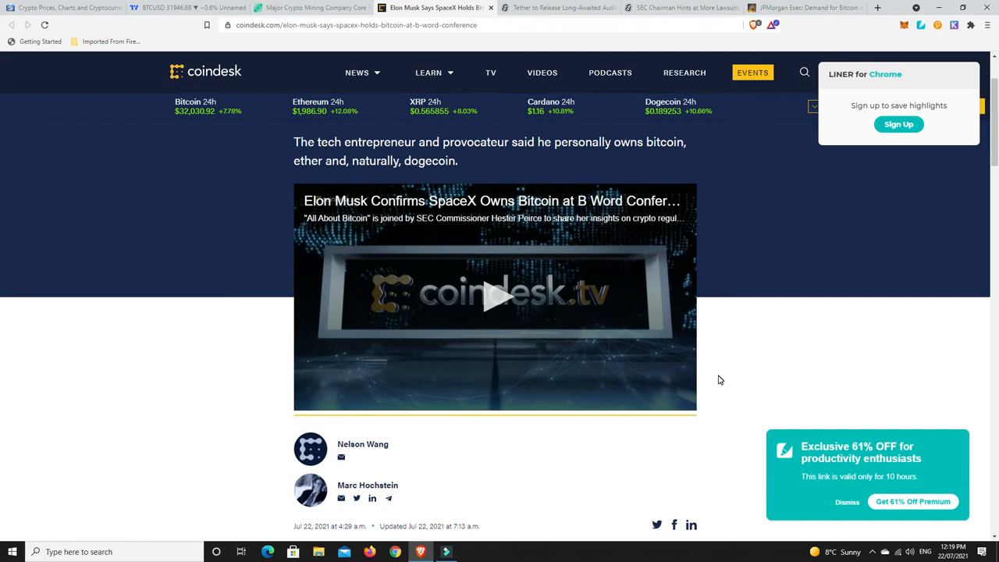
mouse_move(715, 360)
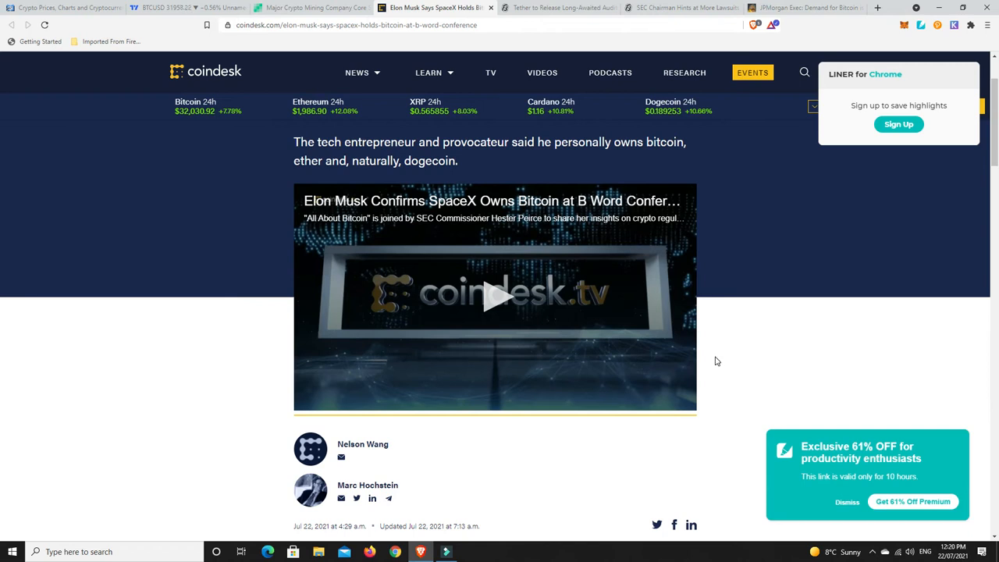
left_click(187, 6)
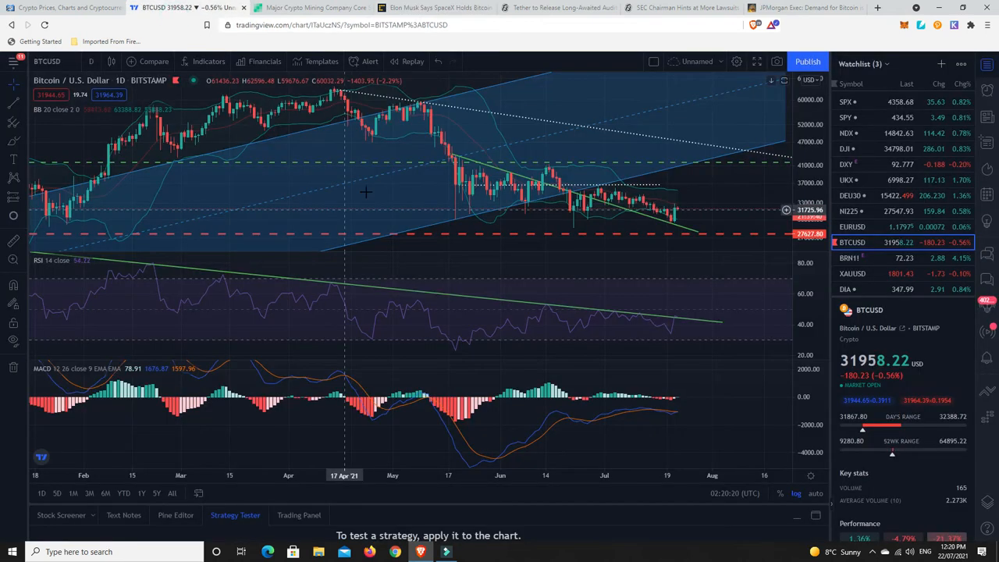
mouse_move(418, 108)
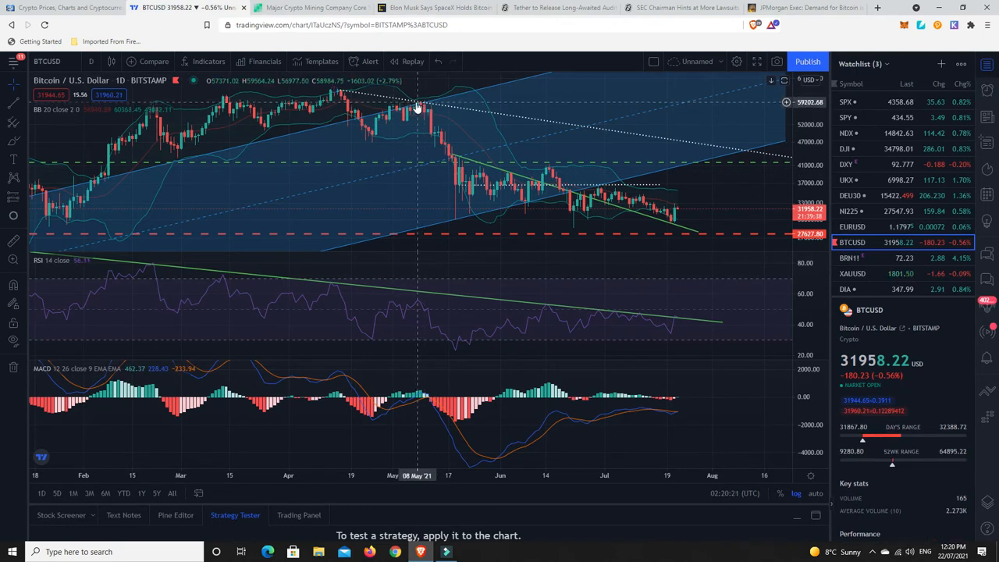
mouse_move(459, 195)
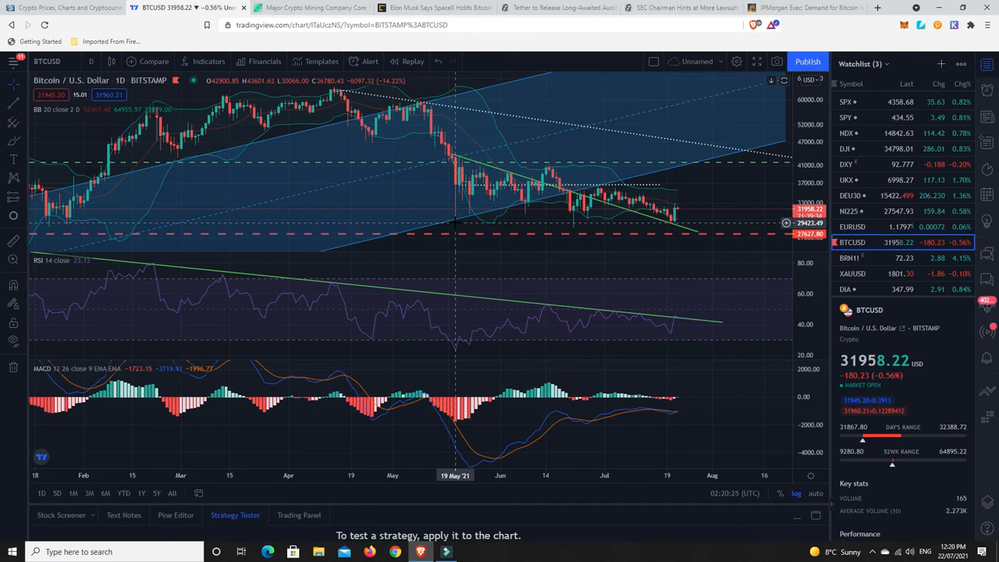
mouse_move(418, 107)
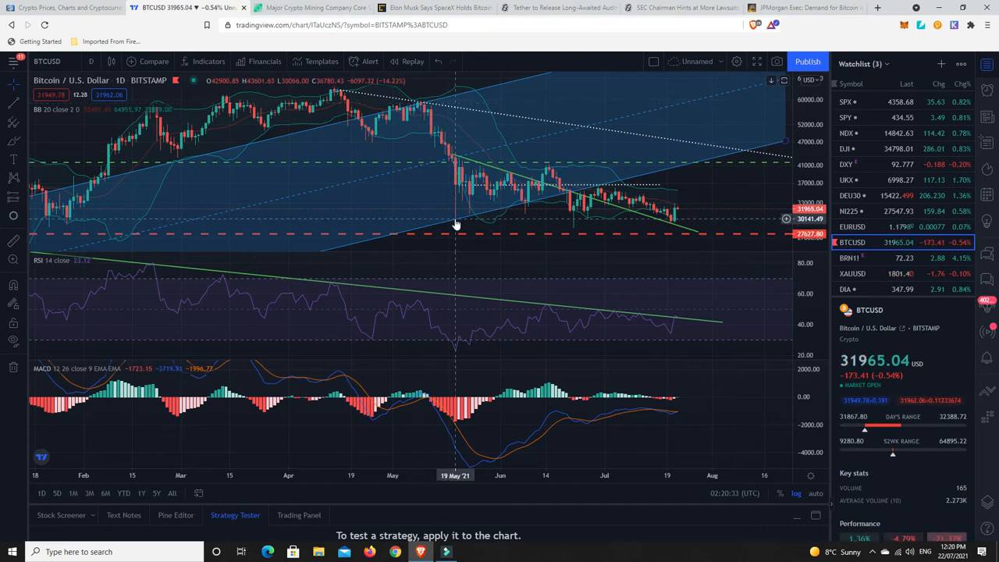
mouse_move(452, 226)
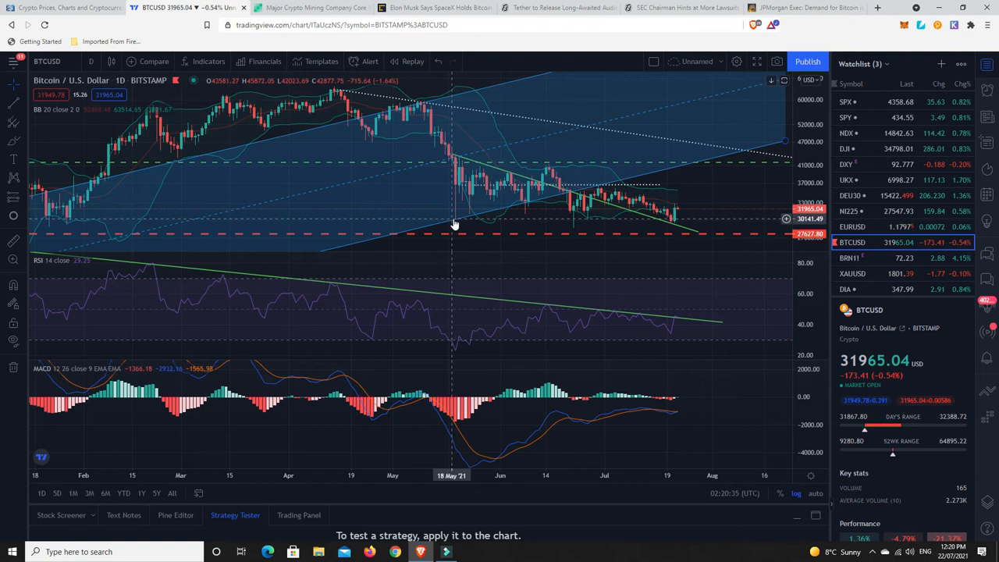
mouse_move(468, 217)
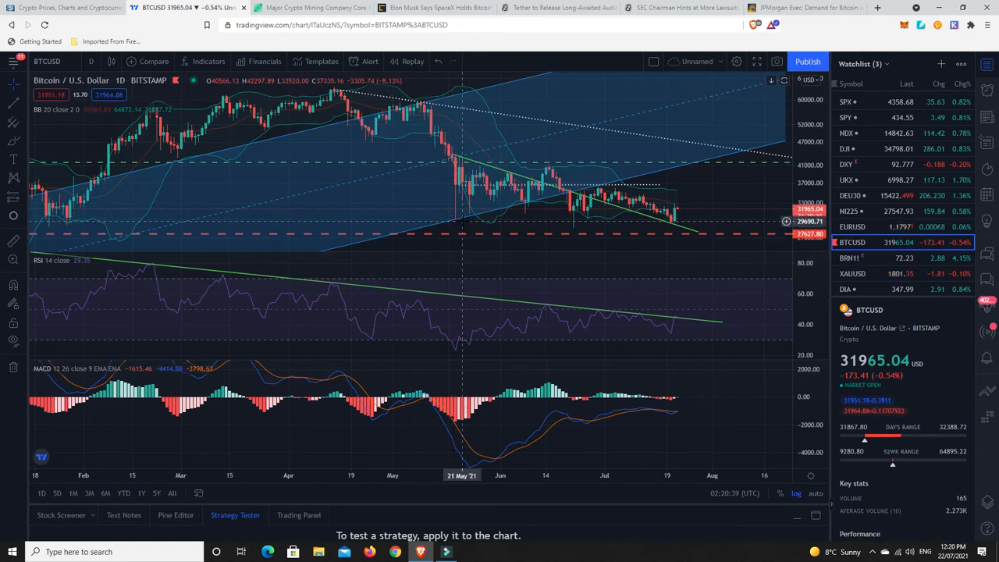
mouse_move(419, 102)
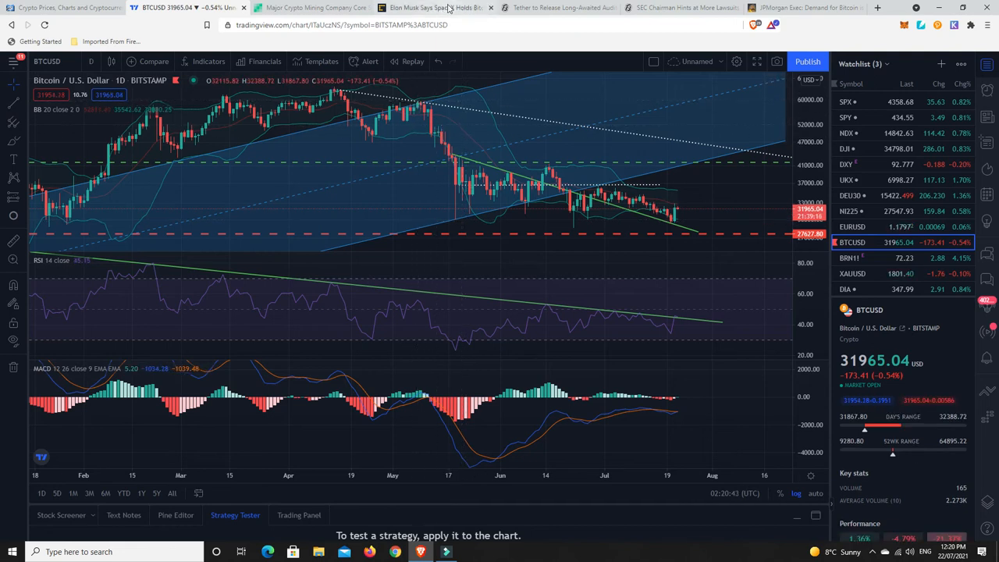
Step: Switch from the Bitcoin daily chart back to CoinDesk's Elon Musk SpaceX bitcoin article
left_click(434, 6)
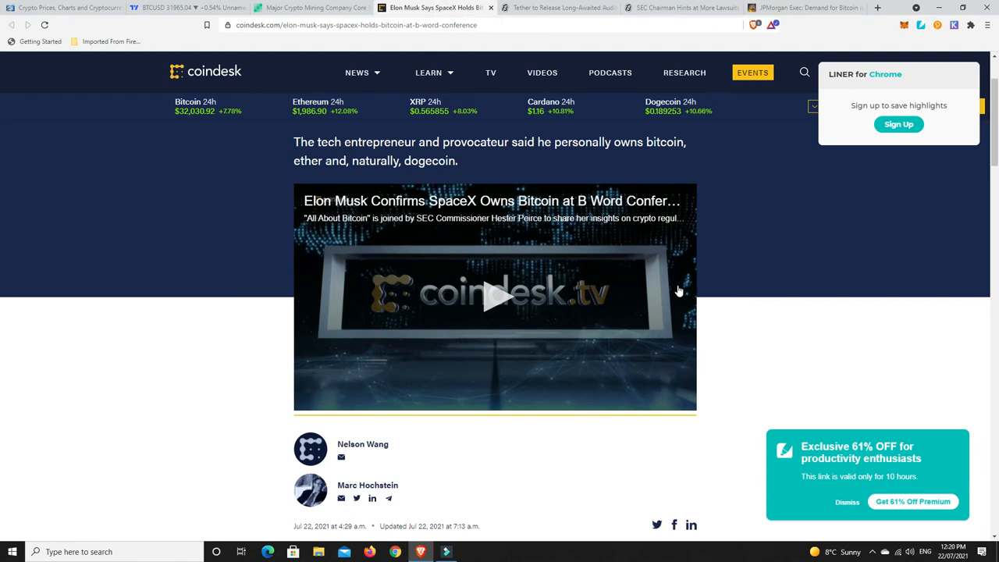
mouse_move(734, 352)
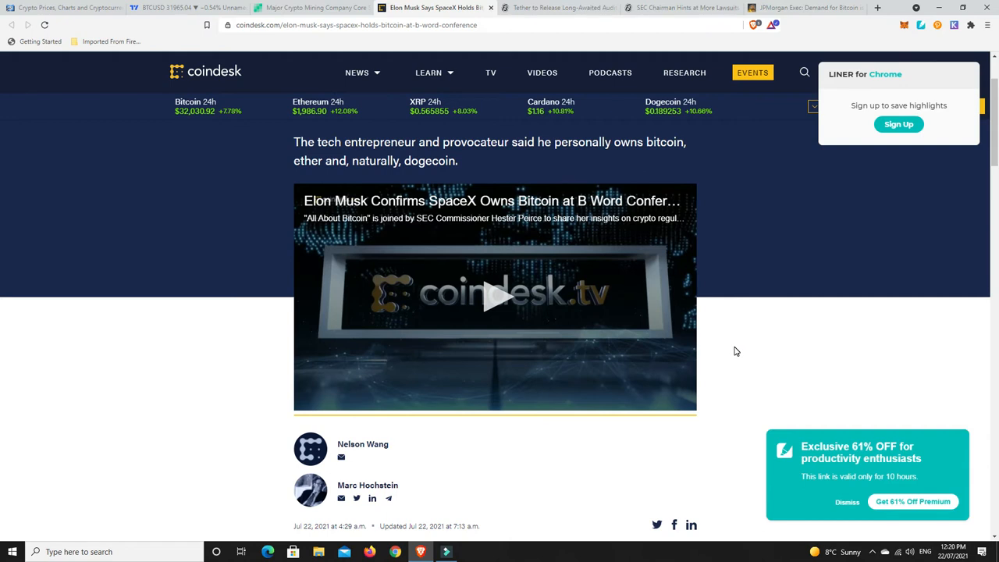
mouse_move(733, 348)
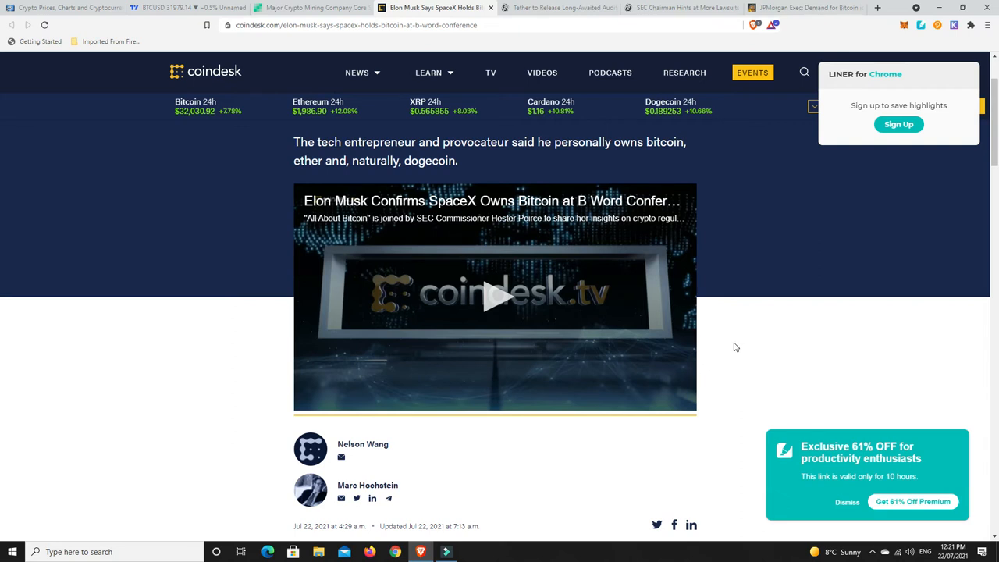
mouse_move(740, 347)
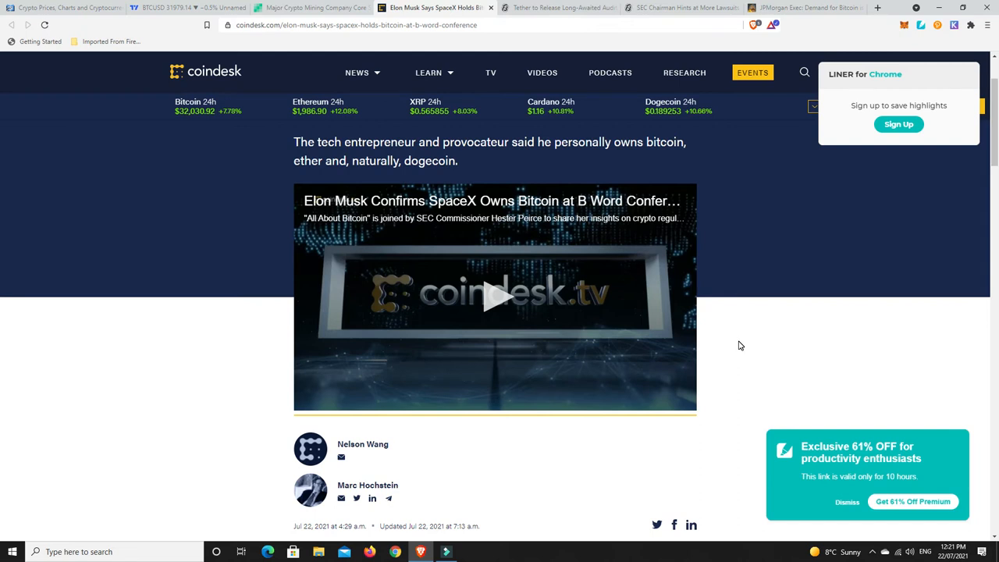
mouse_move(837, 512)
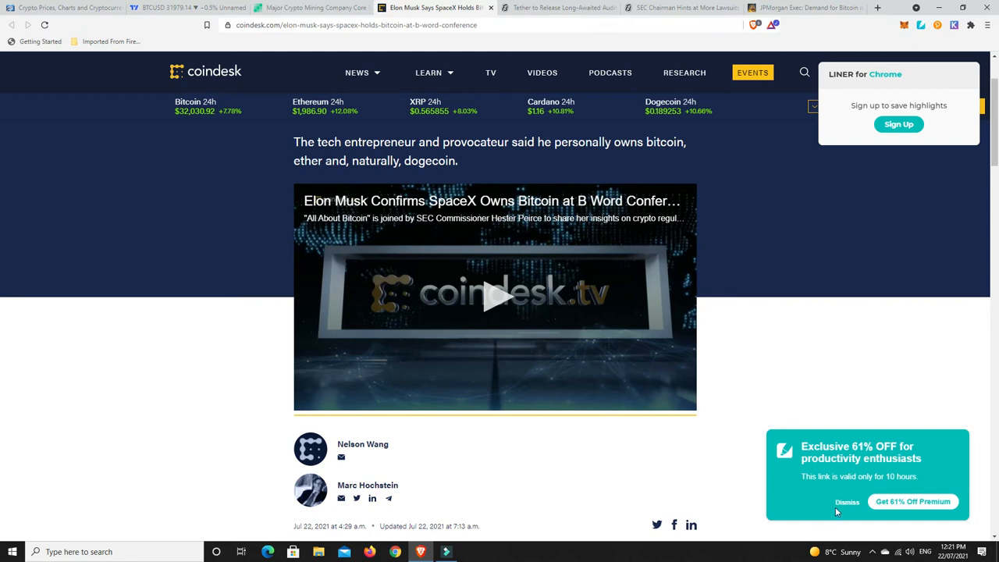
Step: Dismiss the discount promo and move to Decrypt's 'Tether to Release Long-Awaited Audits' article
left_click(846, 503)
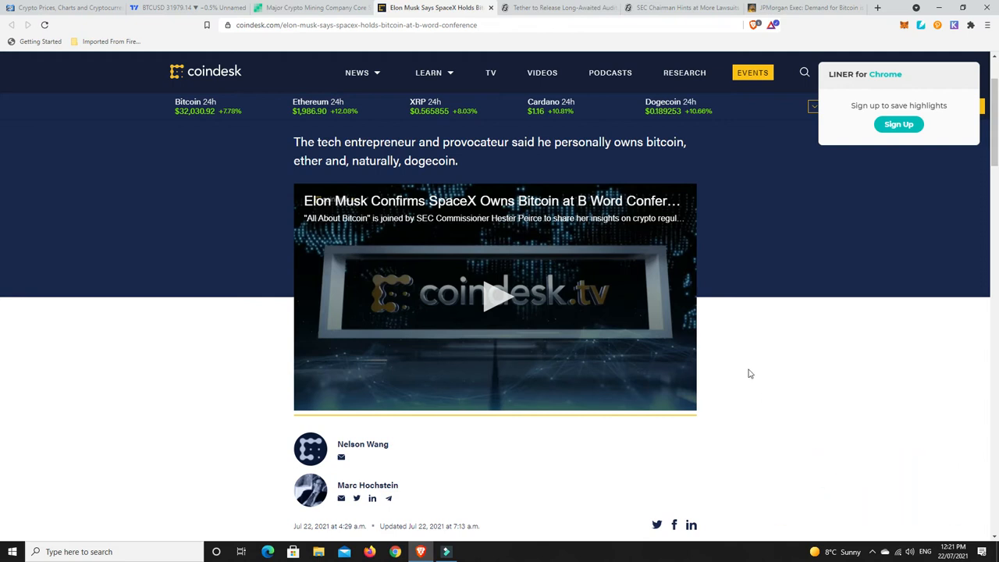
mouse_move(742, 362)
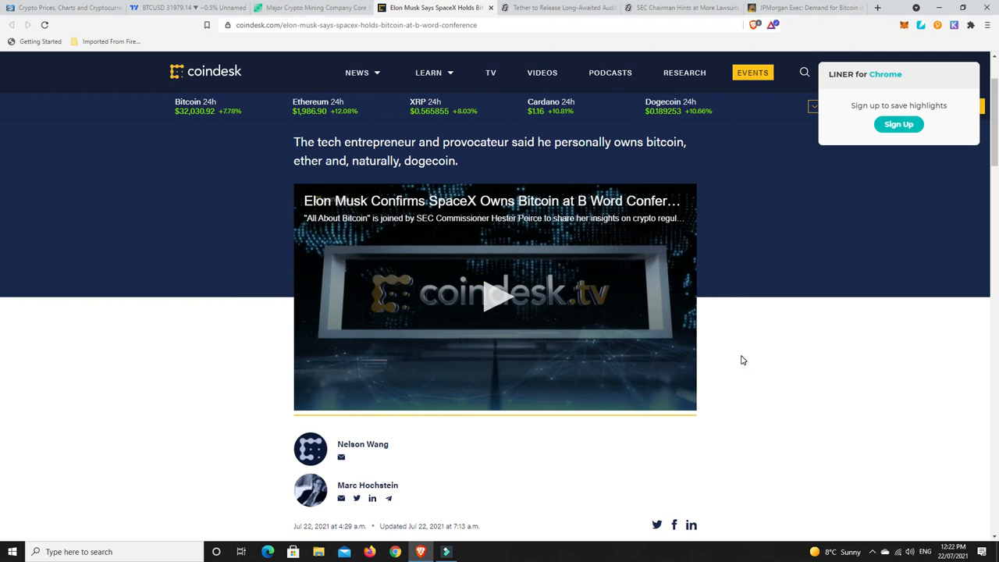
mouse_move(559, 7)
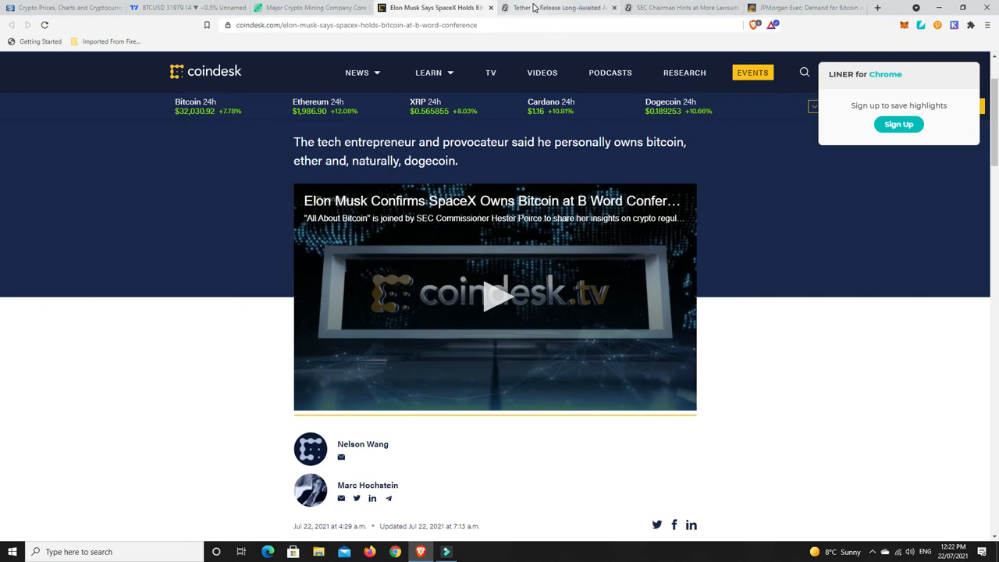
left_click(557, 6)
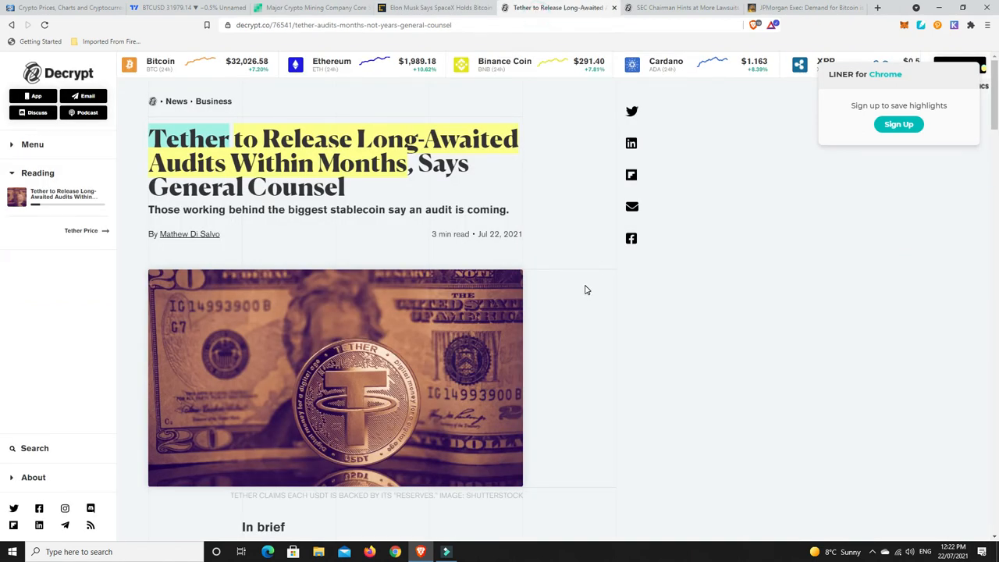
mouse_move(603, 262)
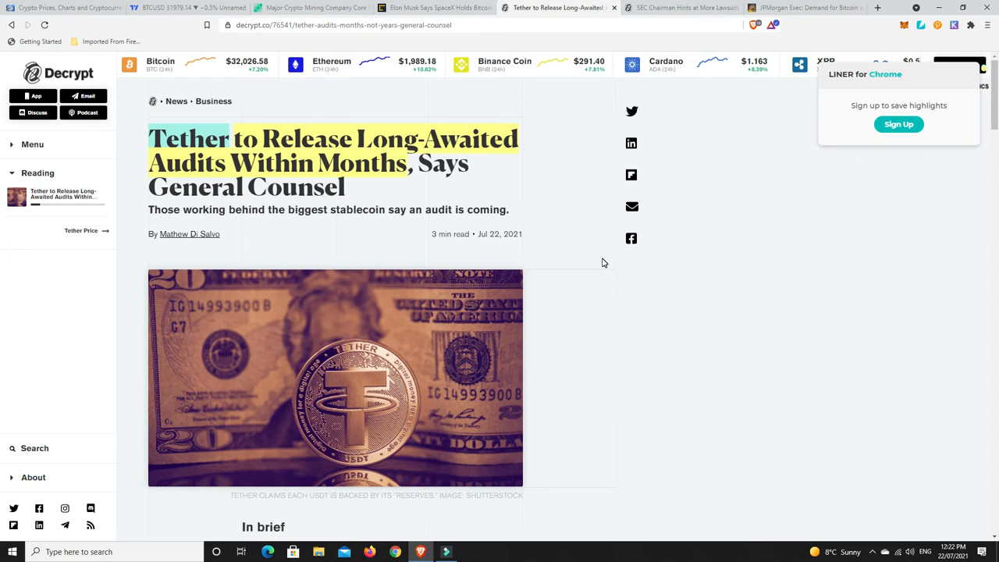
mouse_move(487, 226)
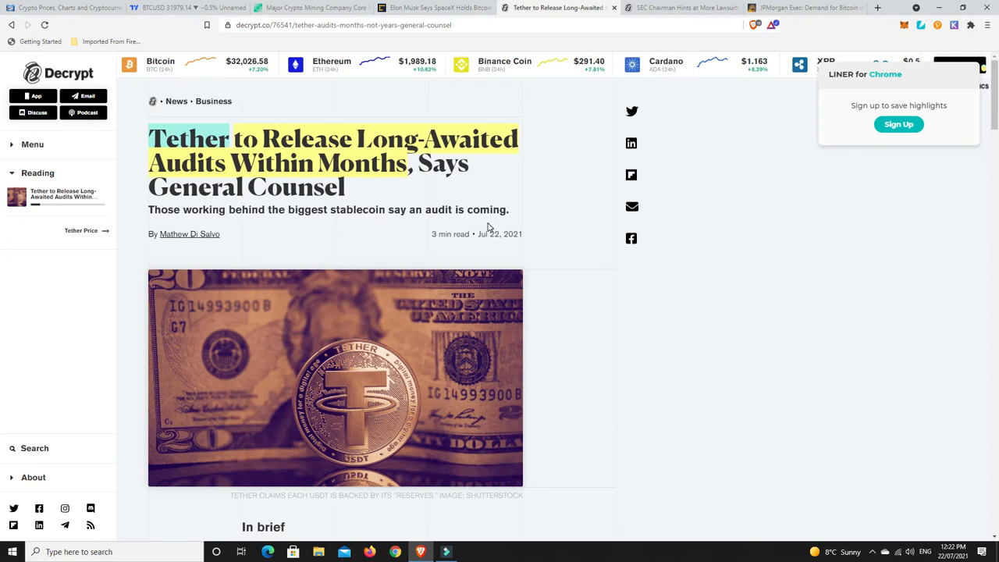
mouse_move(490, 228)
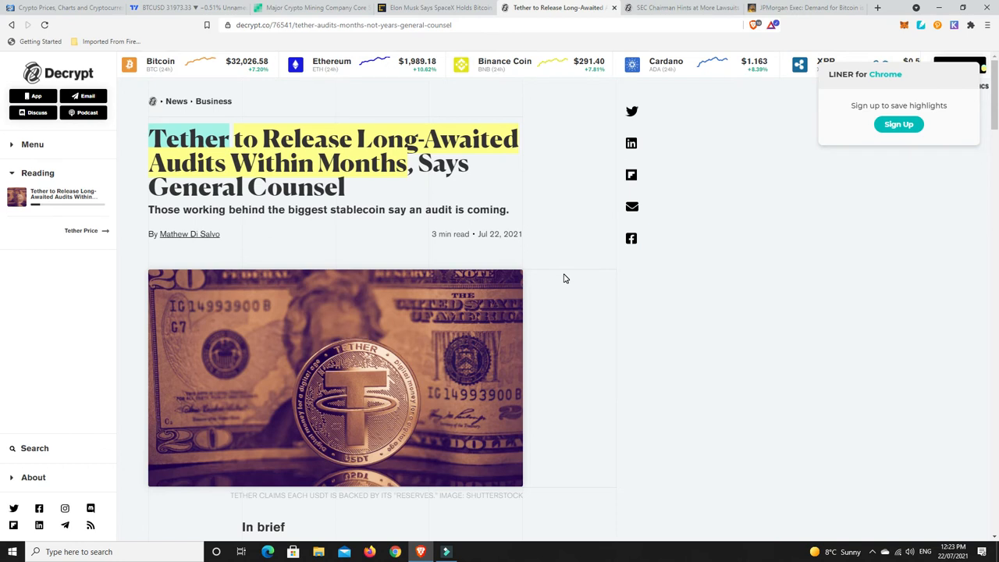
mouse_move(449, 297)
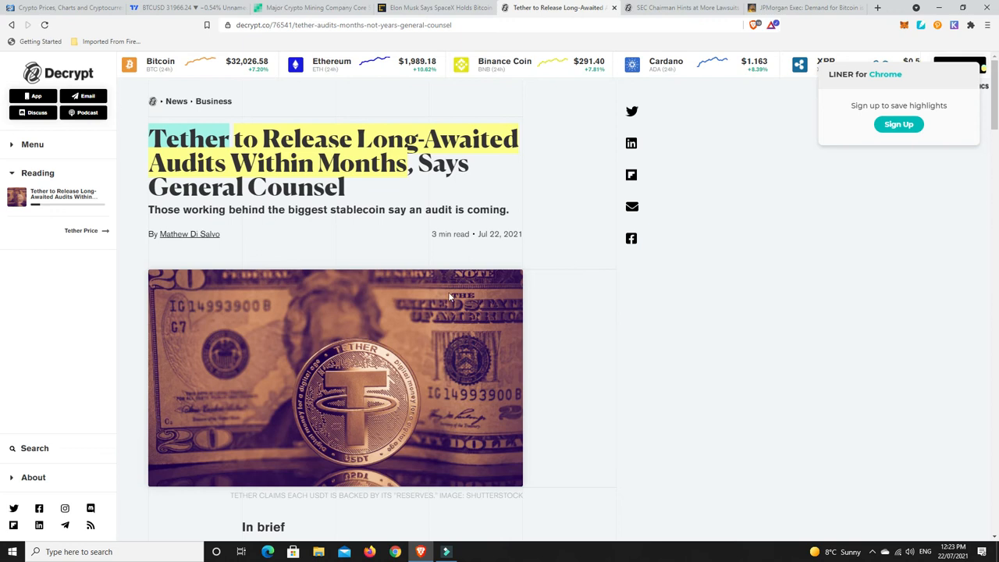
mouse_move(498, 331)
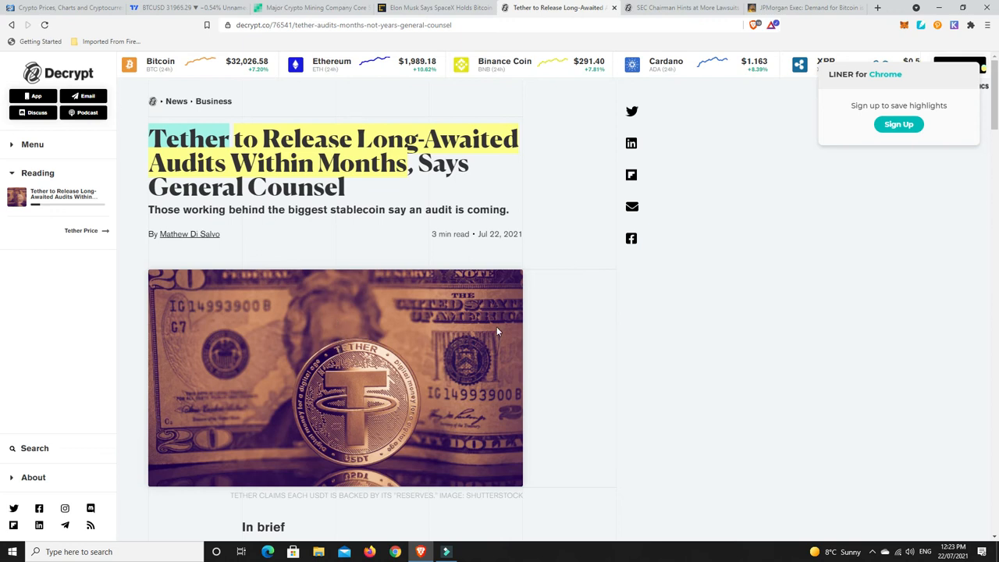
mouse_move(590, 299)
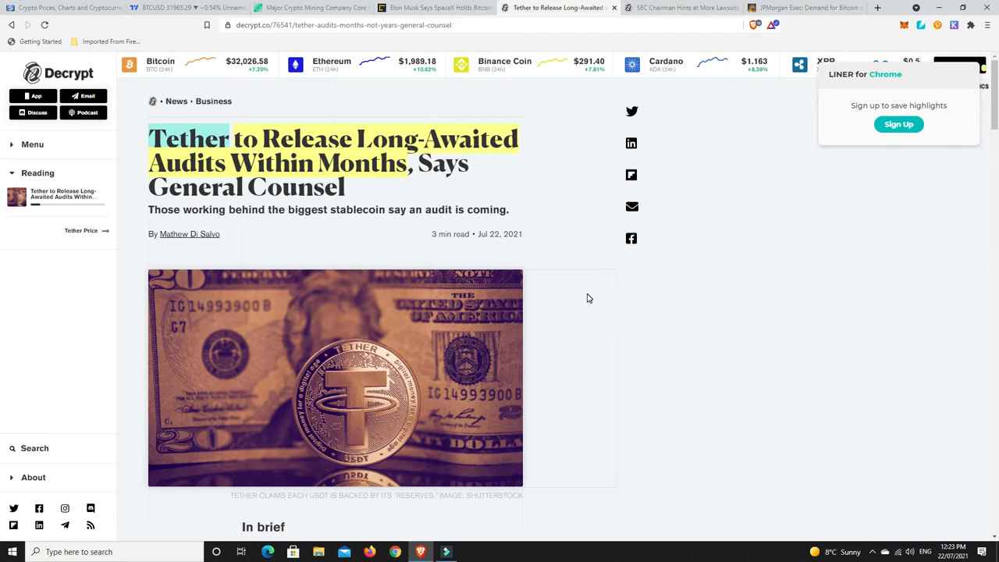
mouse_move(554, 343)
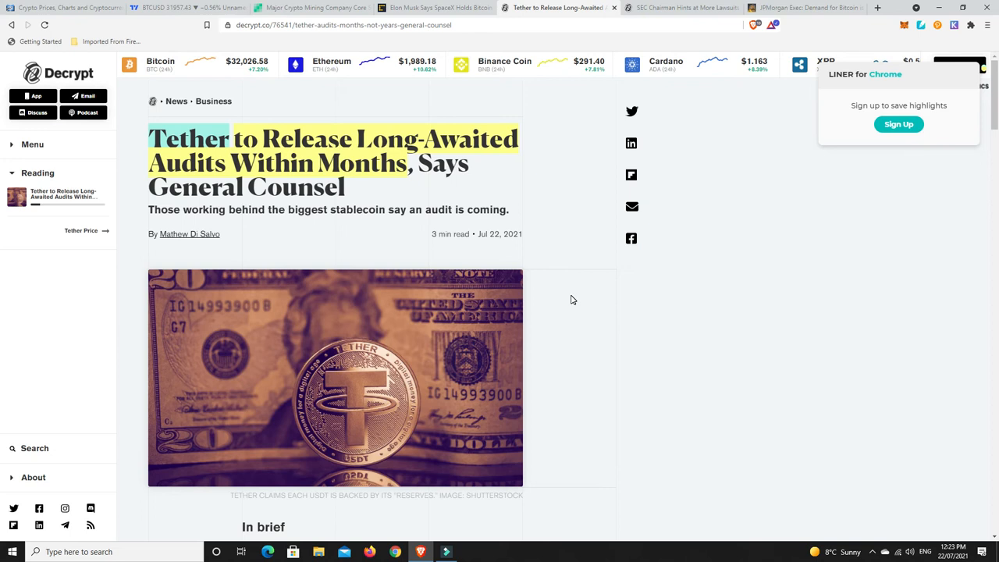
mouse_move(503, 293)
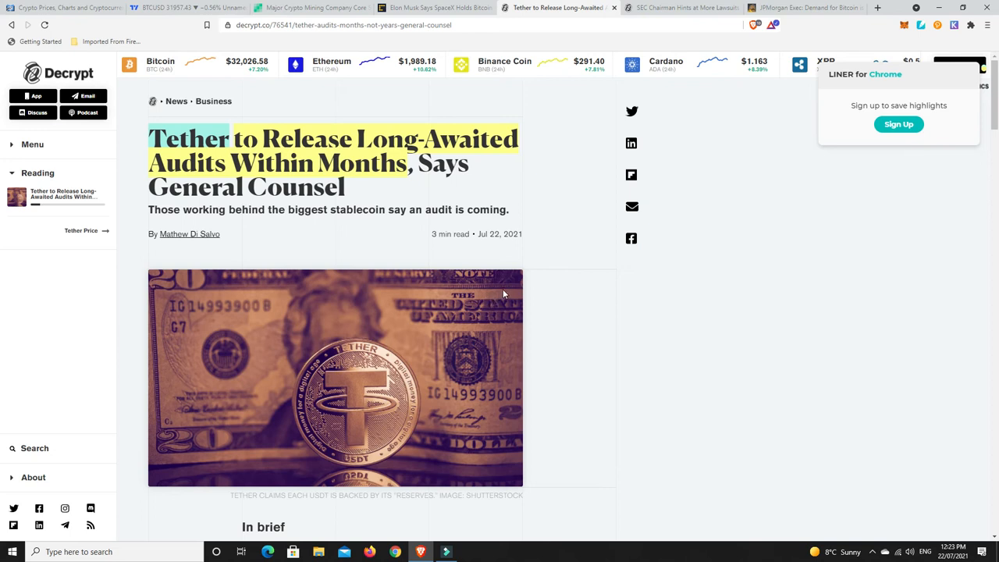
mouse_move(534, 242)
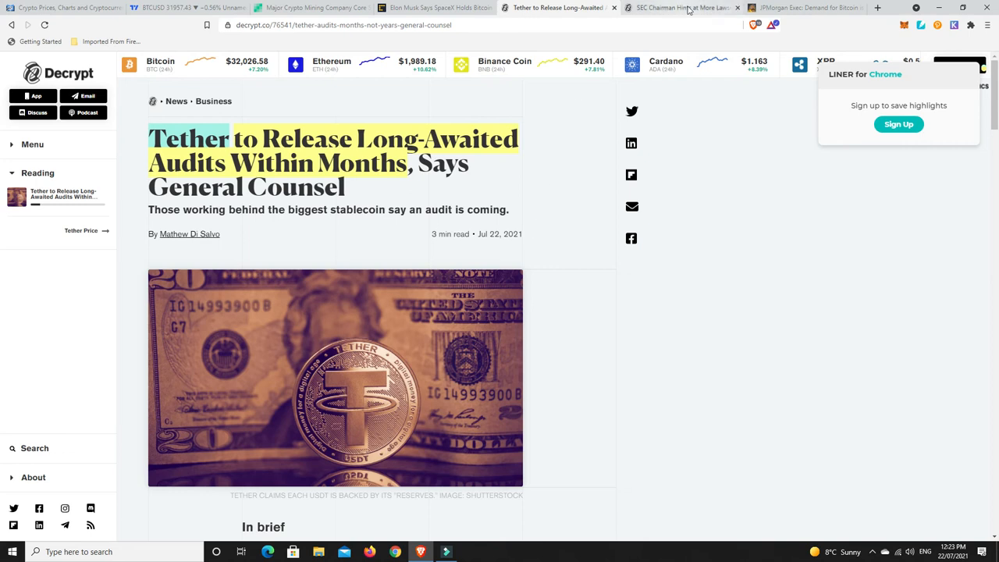
Step: Move to Decrypt's article on the SEC Chairman hinting at more lawsuits against stock token issuers
left_click(679, 8)
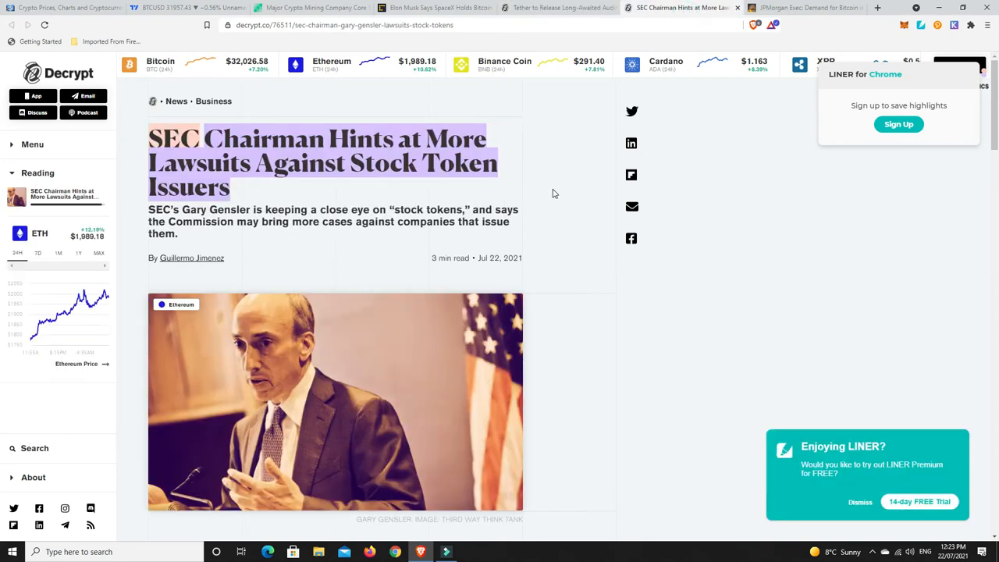
mouse_move(294, 183)
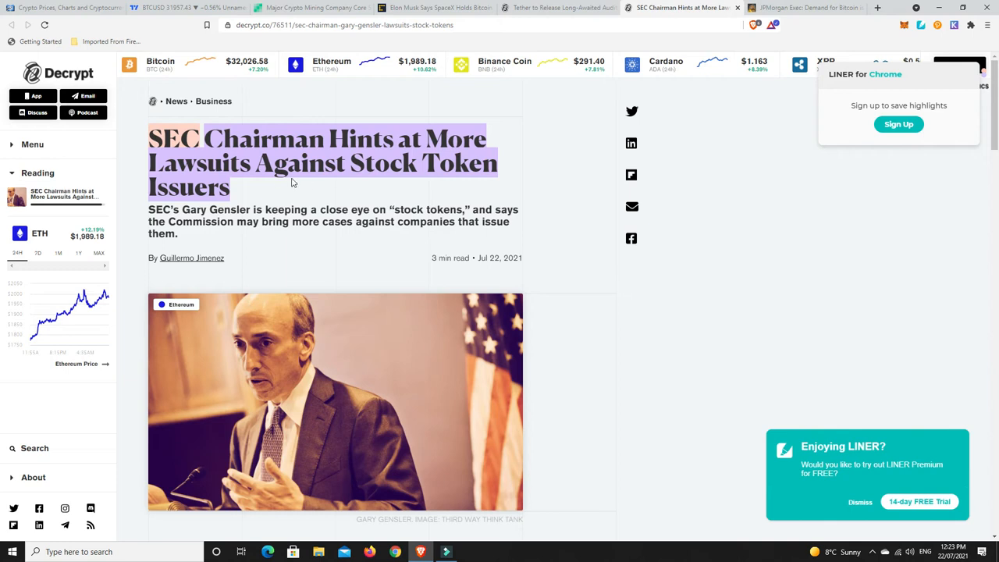
mouse_move(375, 185)
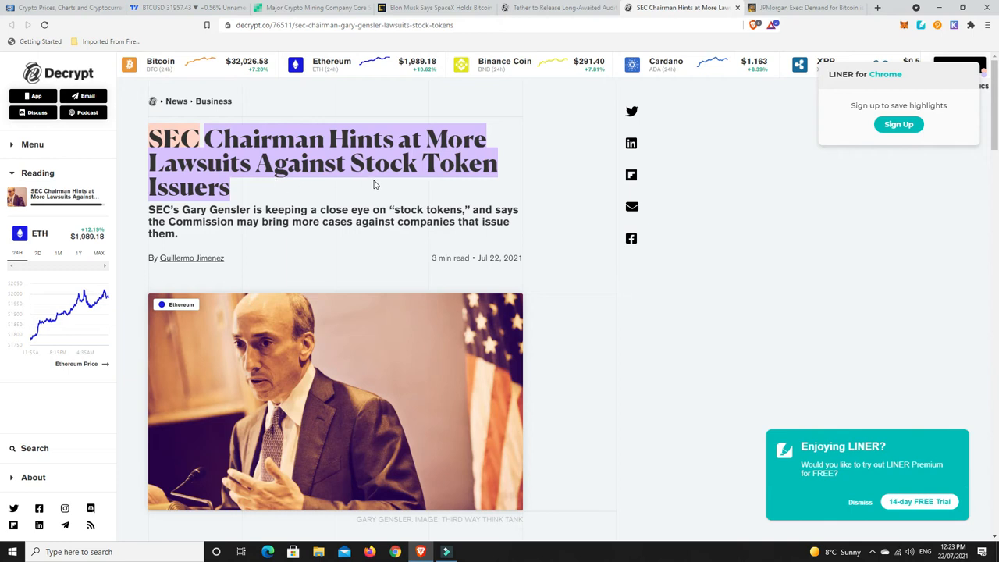
mouse_move(606, 179)
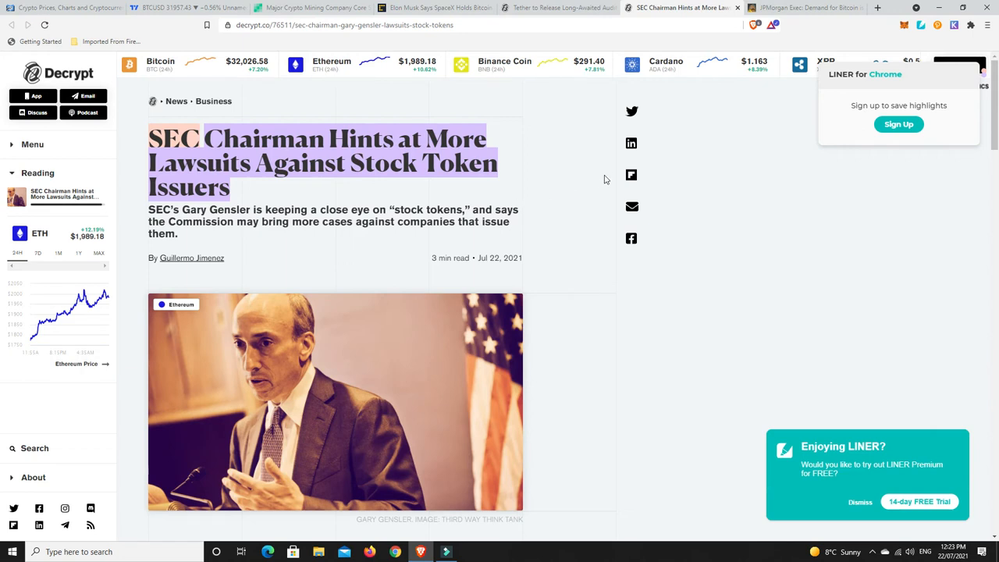
mouse_move(564, 216)
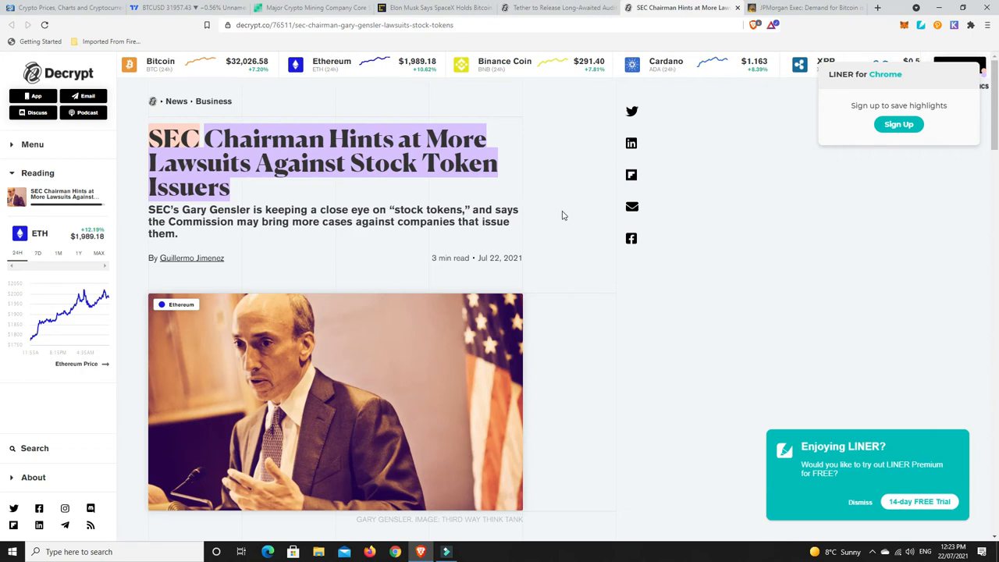
mouse_move(609, 201)
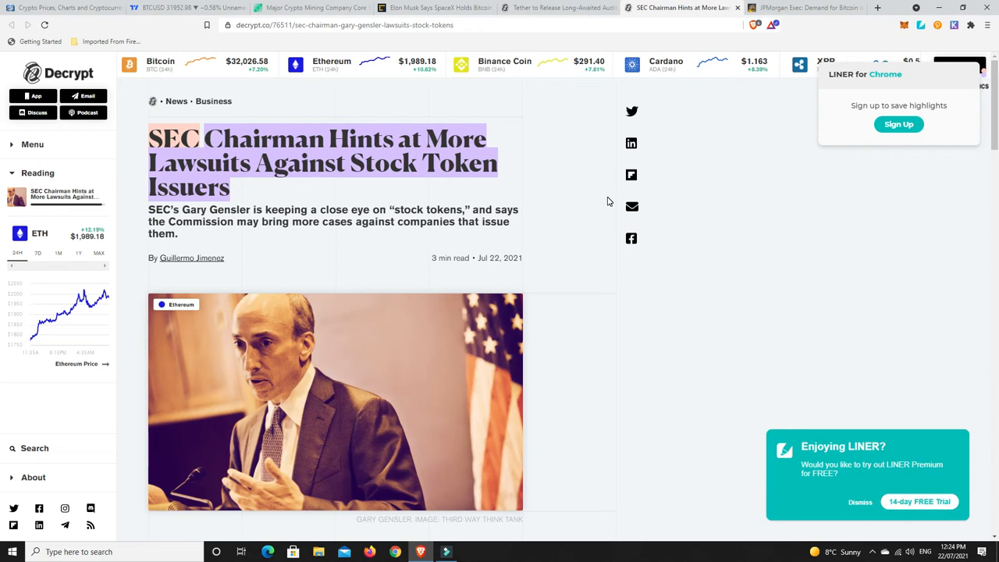
mouse_move(590, 246)
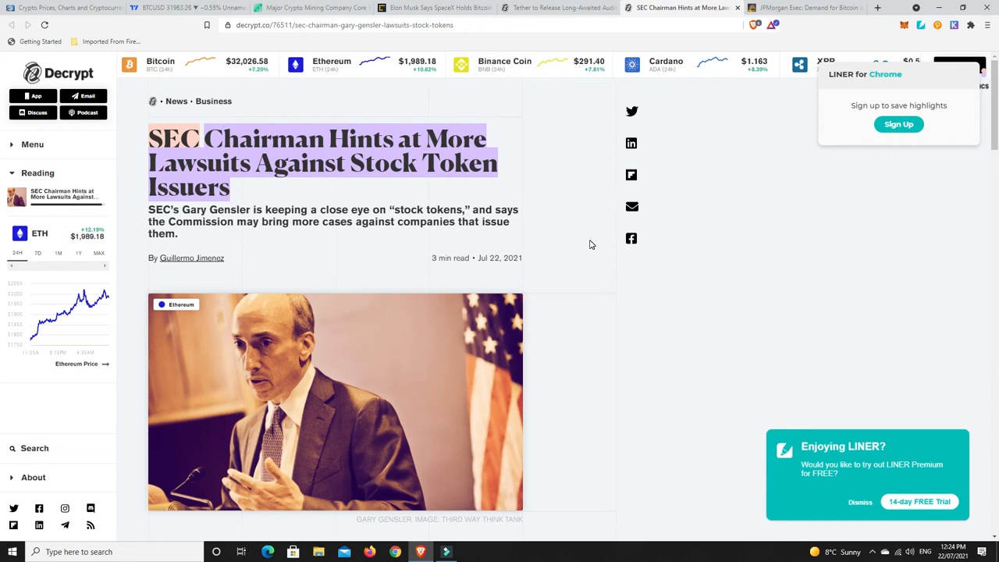
scroll("down", 3)
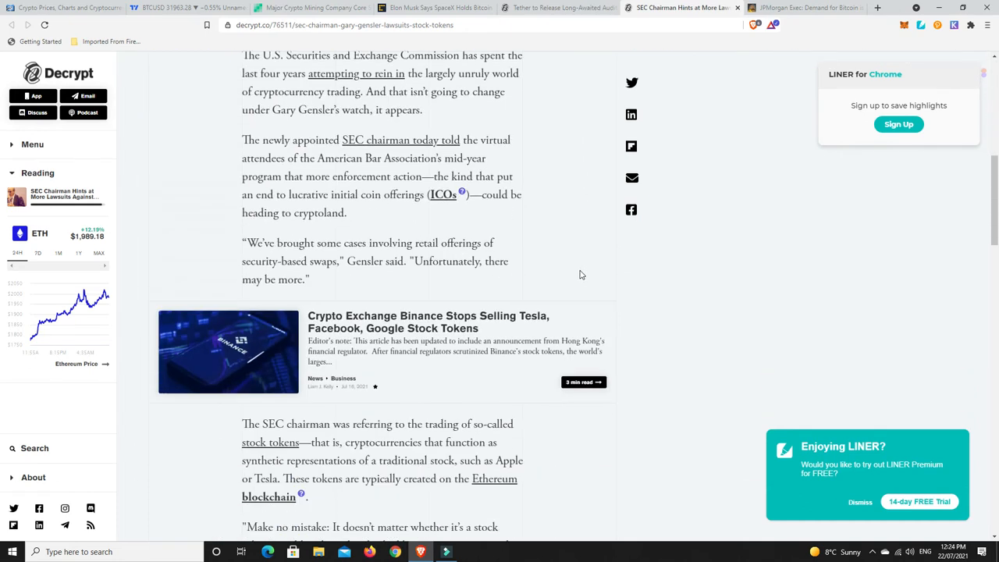
mouse_move(597, 272)
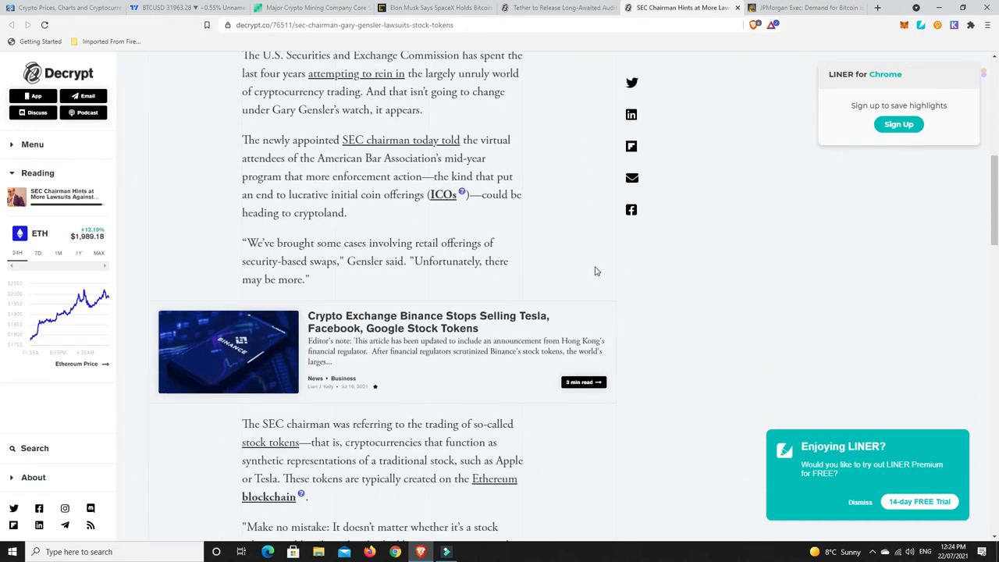
scroll("up", 3)
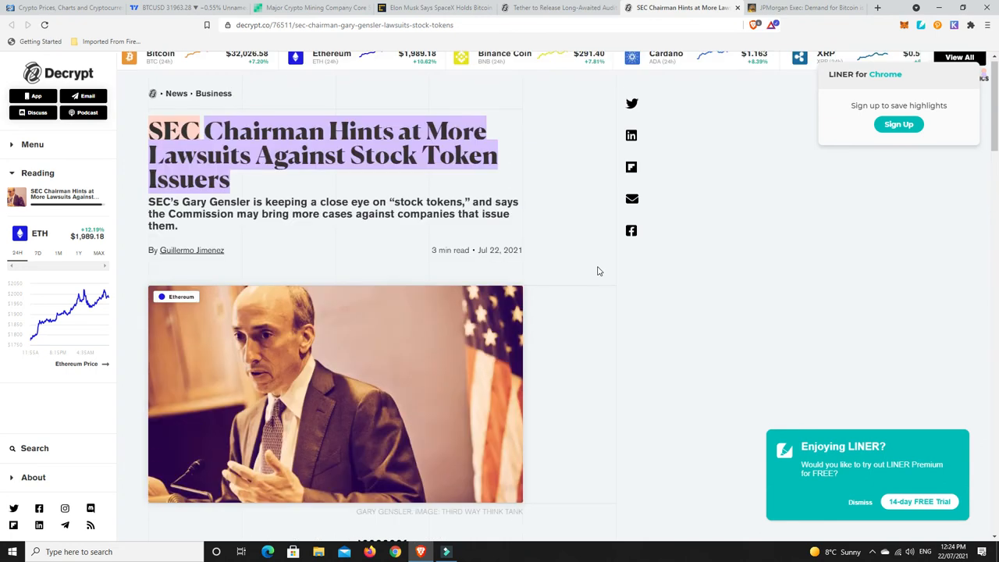
scroll("down", 3)
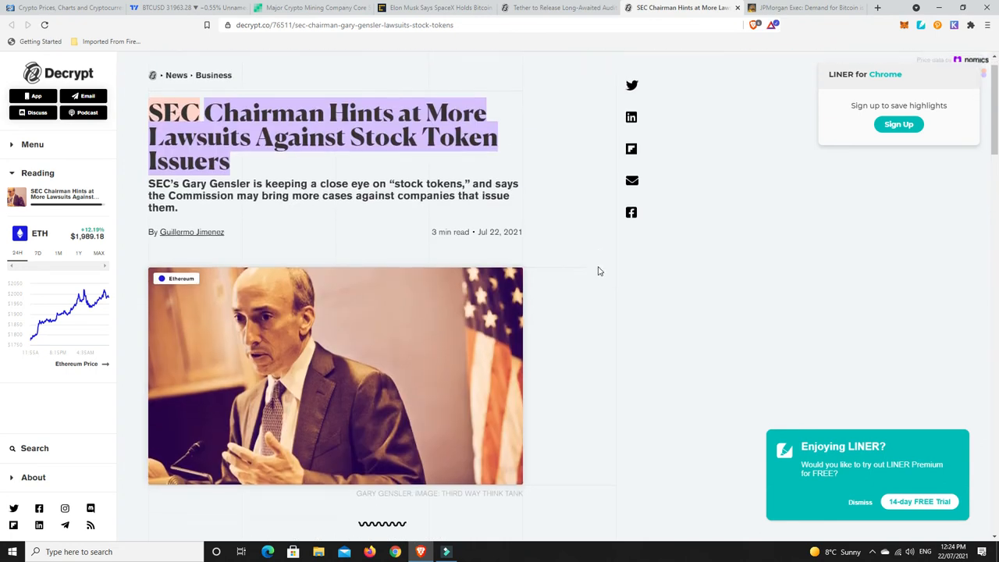
scroll("down", 3)
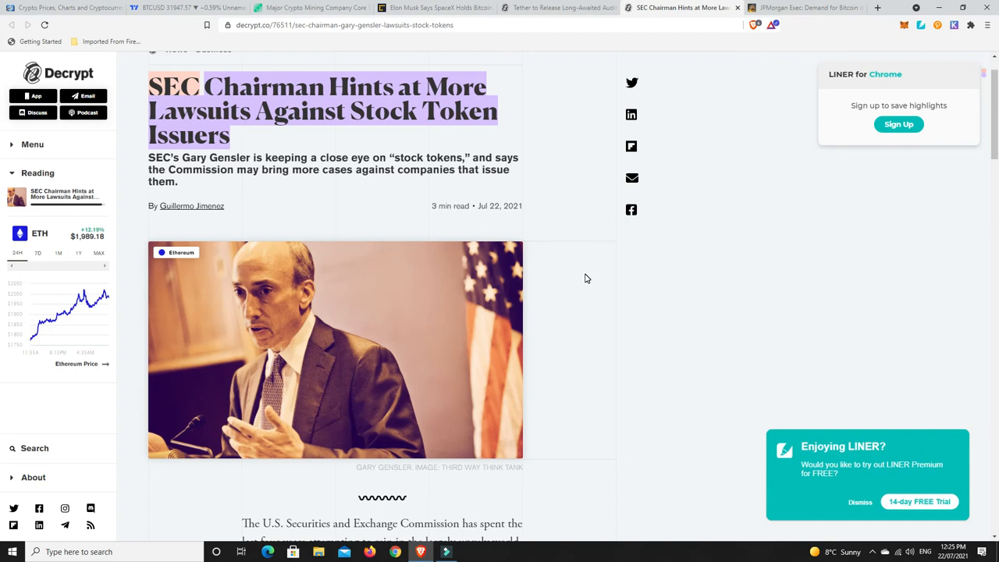
mouse_move(606, 275)
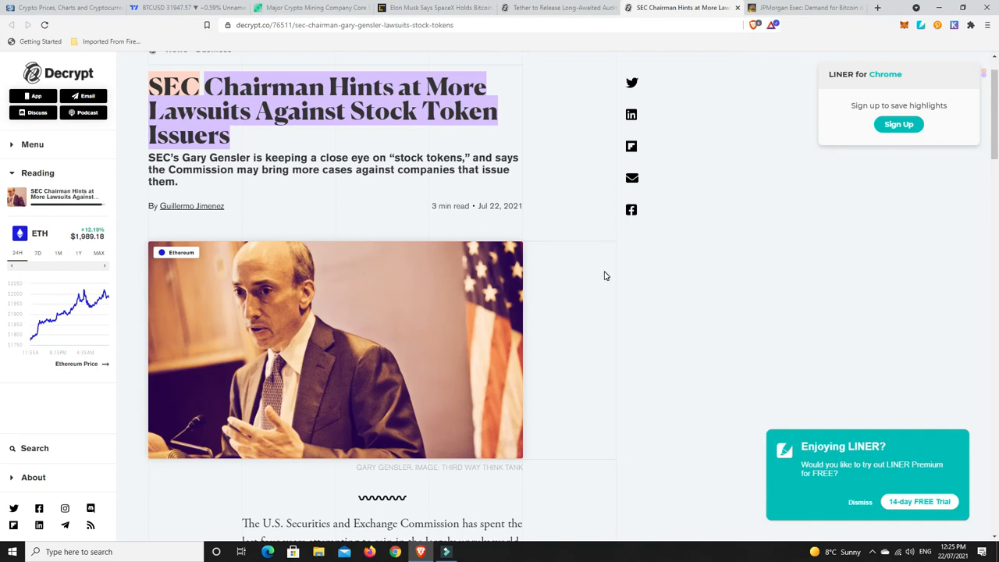
mouse_move(609, 275)
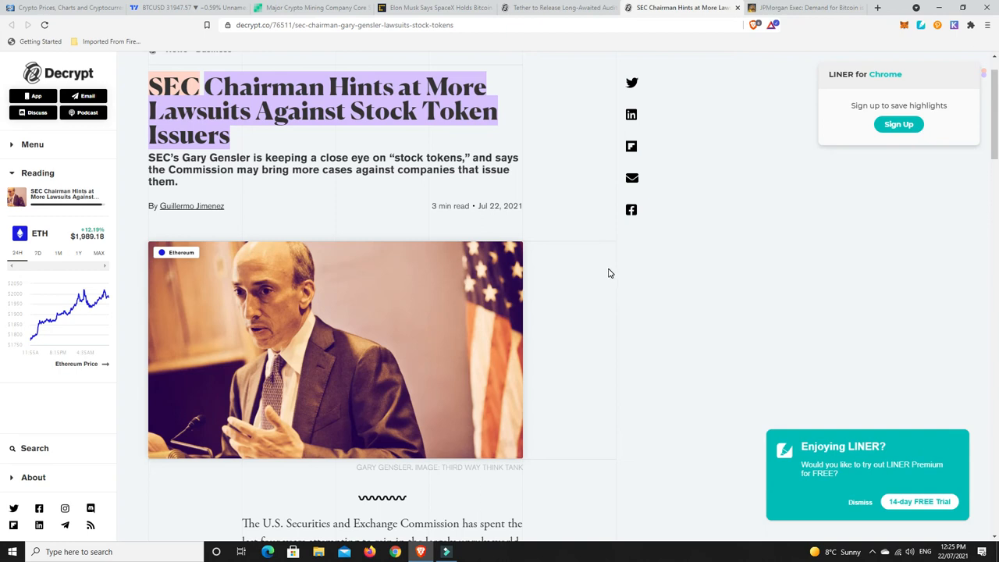
mouse_move(600, 274)
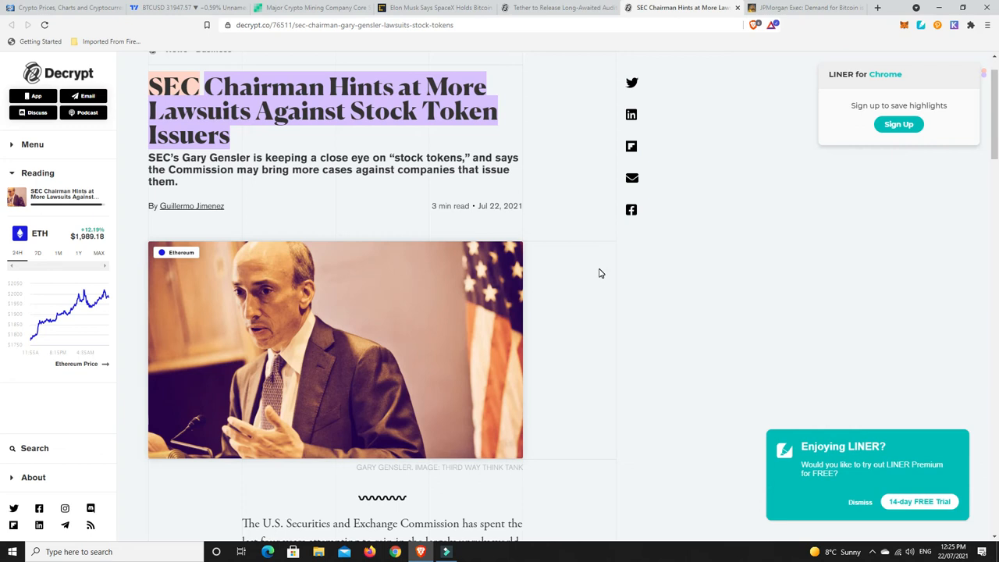
mouse_move(581, 244)
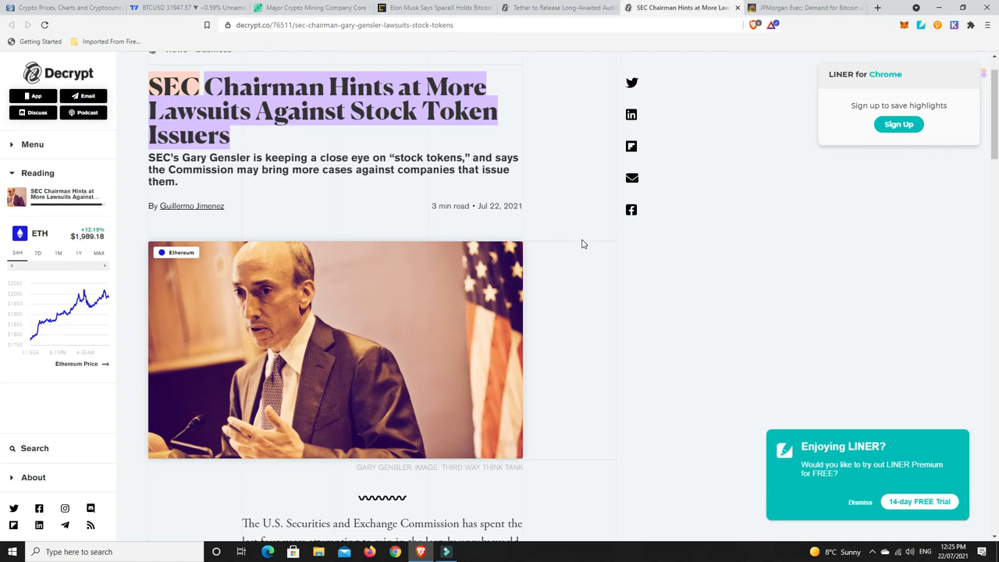
scroll("down", 3)
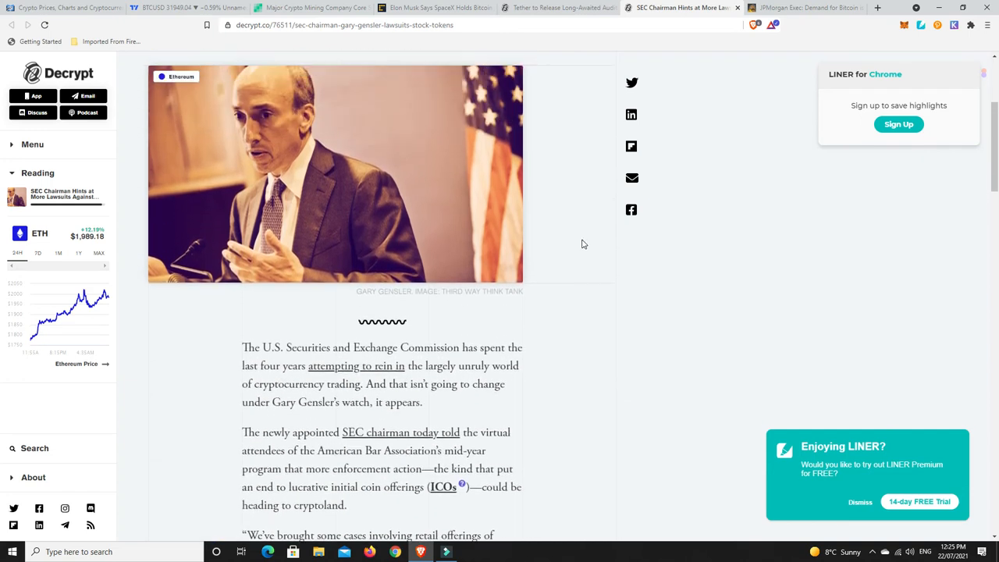
scroll("up", 3)
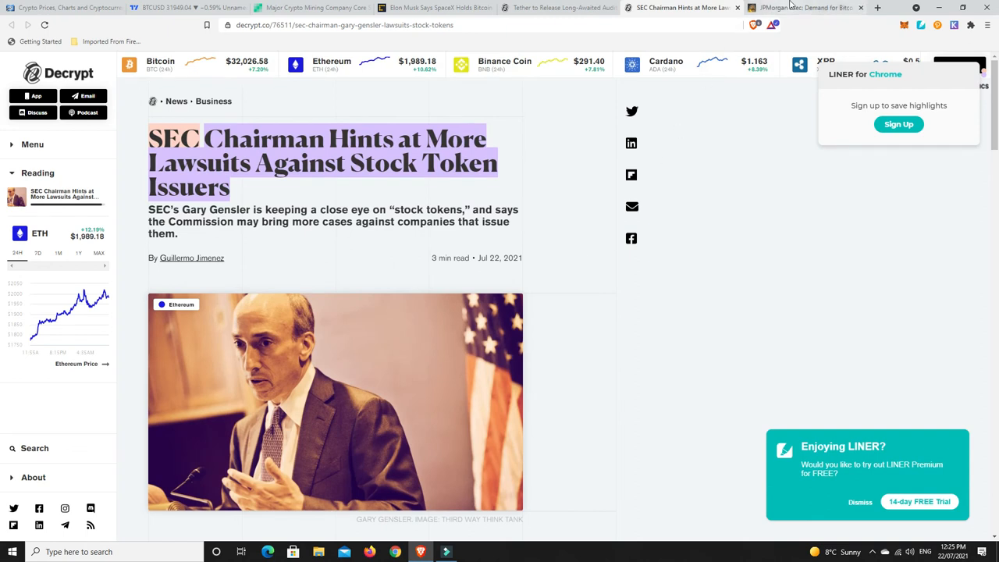
left_click(804, 6)
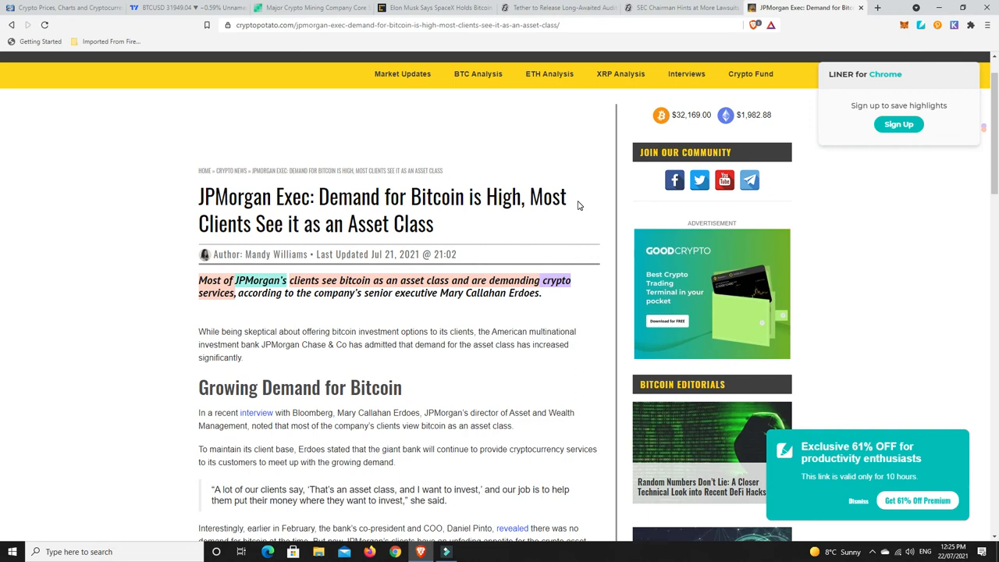
mouse_move(612, 190)
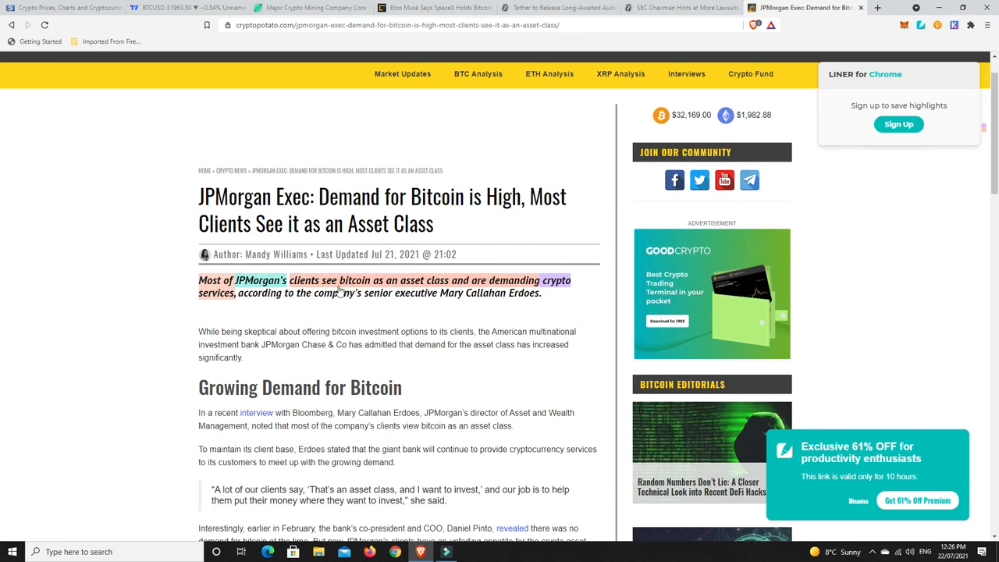
mouse_move(314, 306)
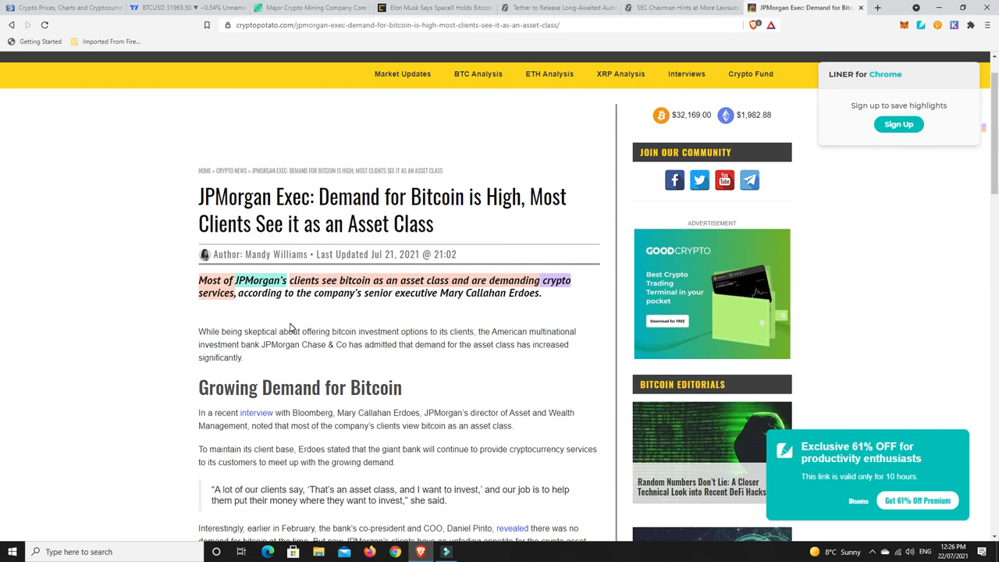
mouse_move(327, 314)
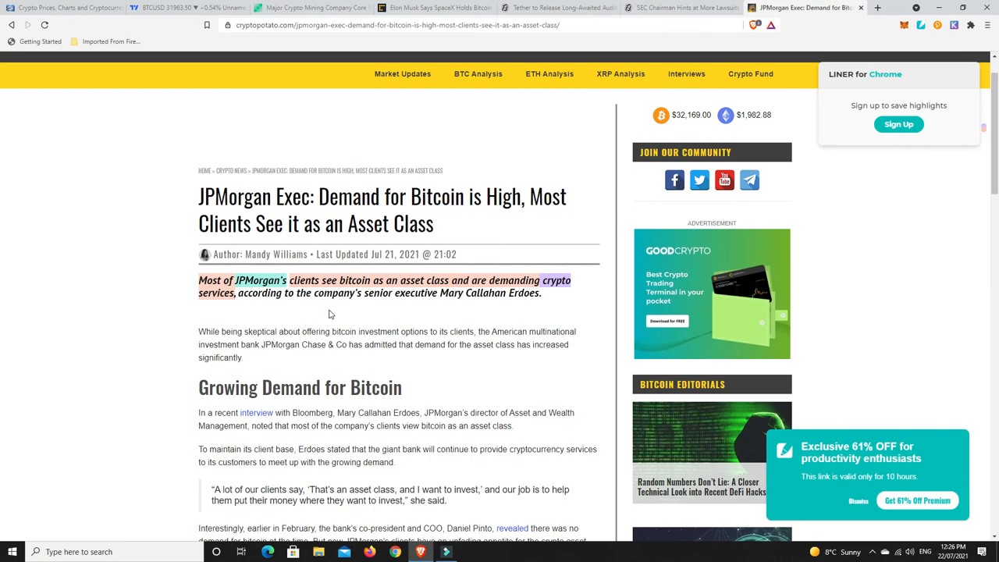
mouse_move(369, 319)
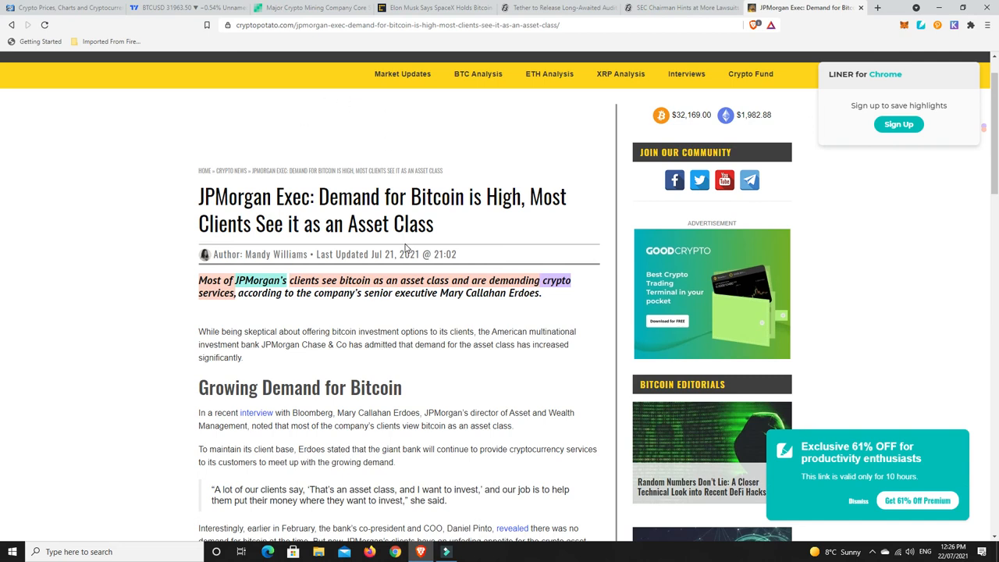
mouse_move(434, 235)
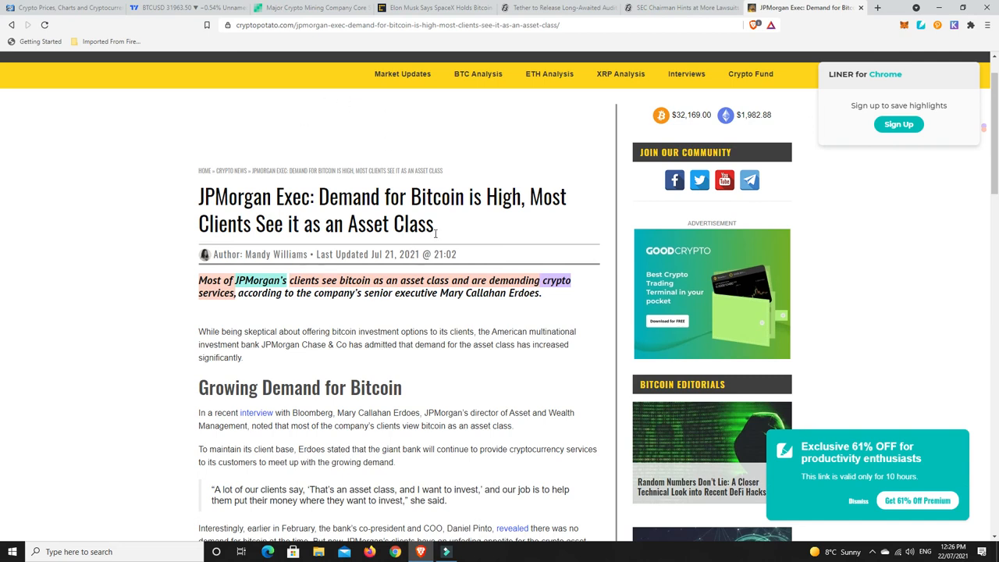
mouse_move(327, 327)
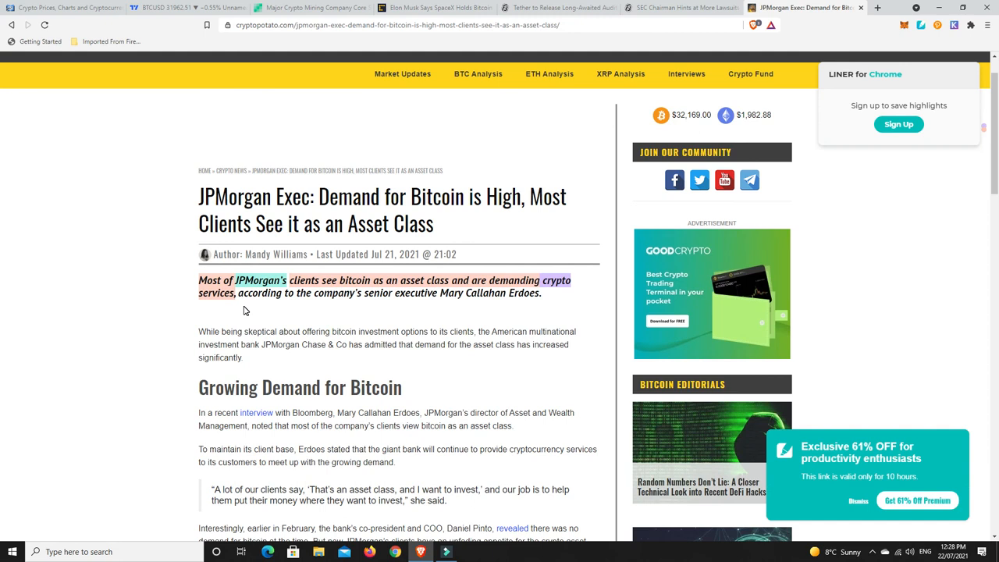
mouse_move(291, 311)
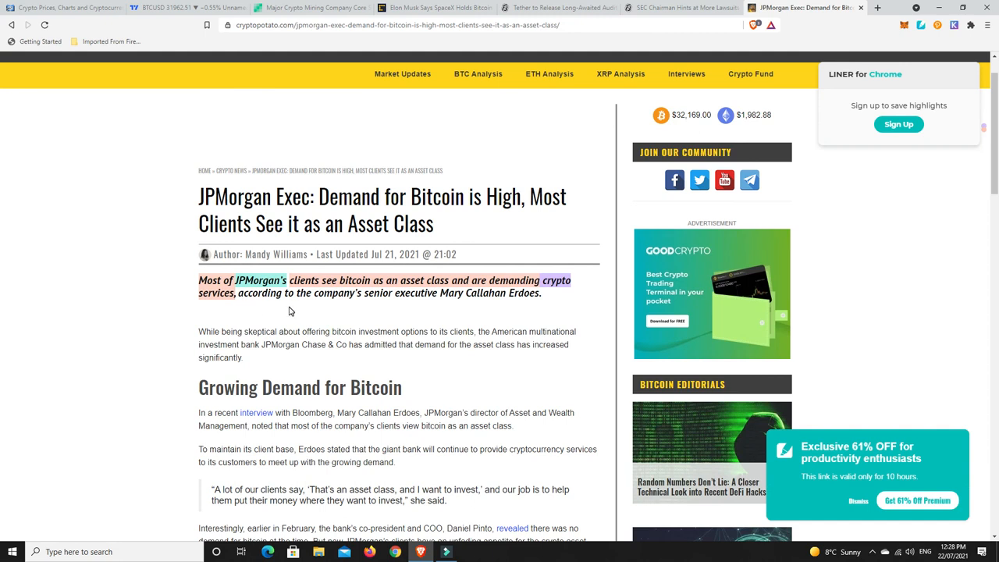
mouse_move(325, 312)
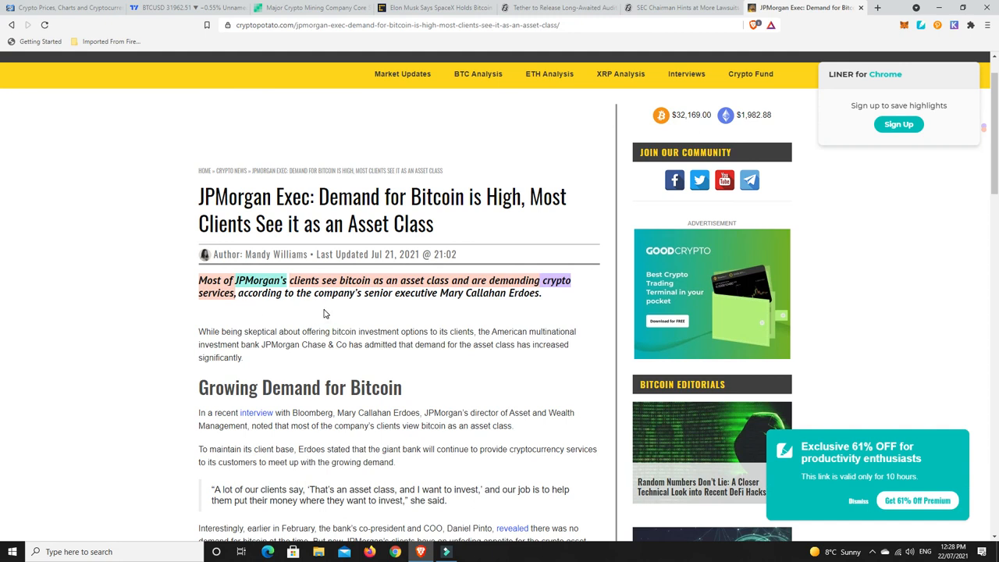
mouse_move(334, 309)
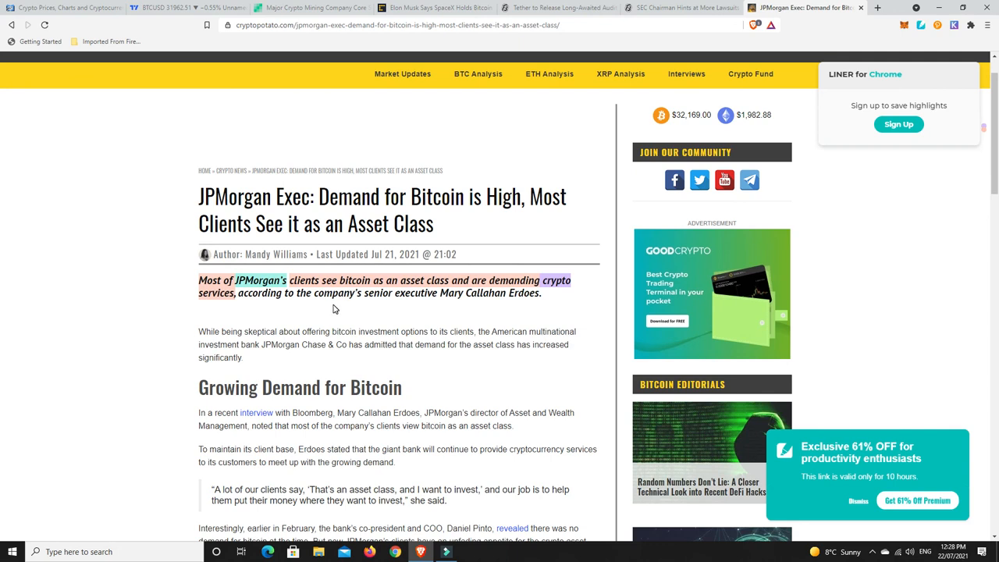
mouse_move(478, 308)
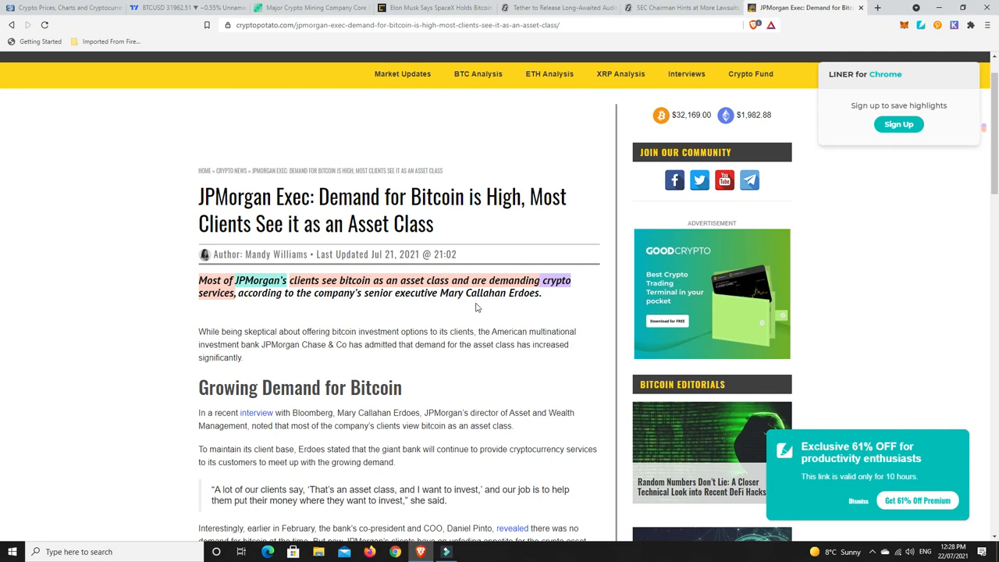
mouse_move(195, 303)
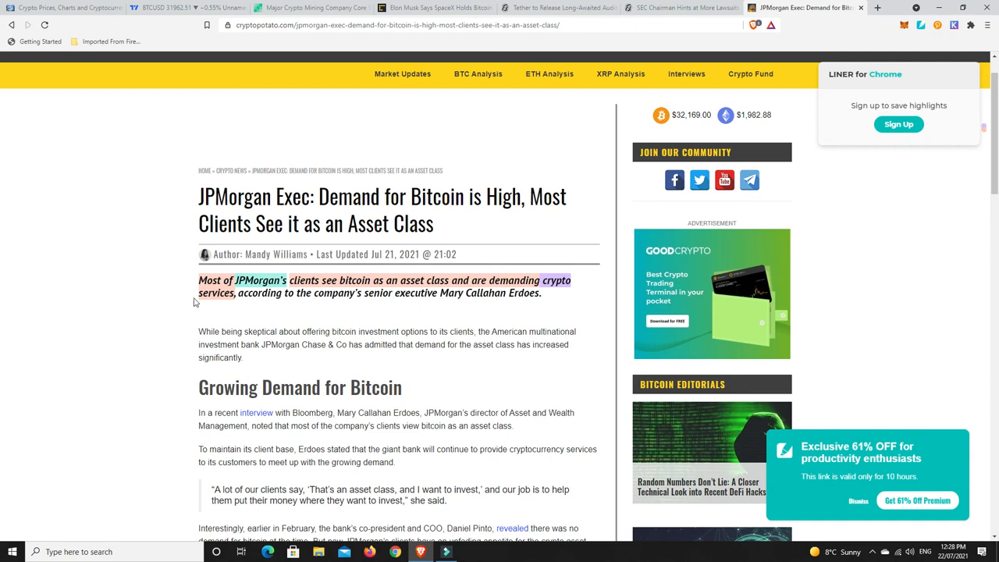
mouse_move(280, 316)
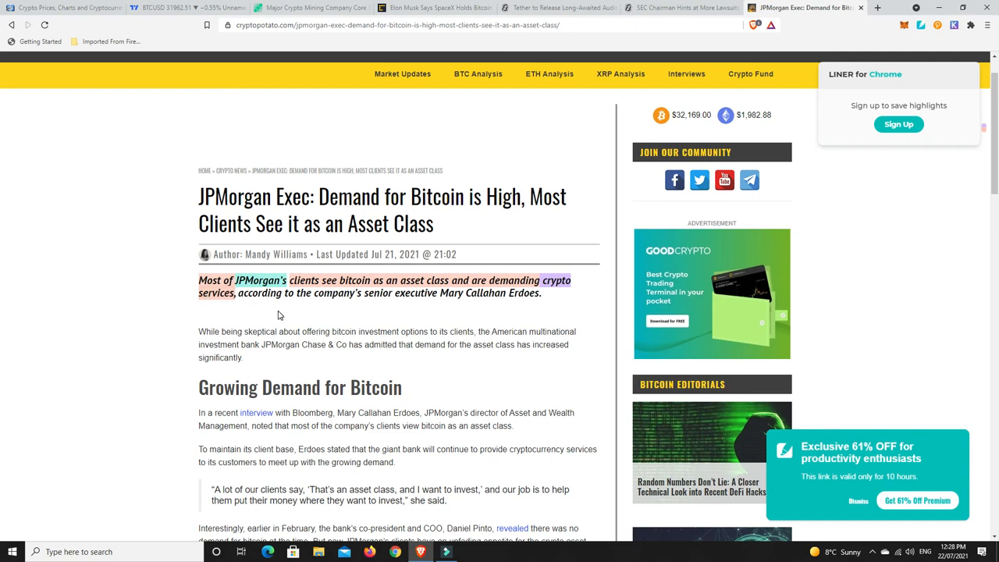